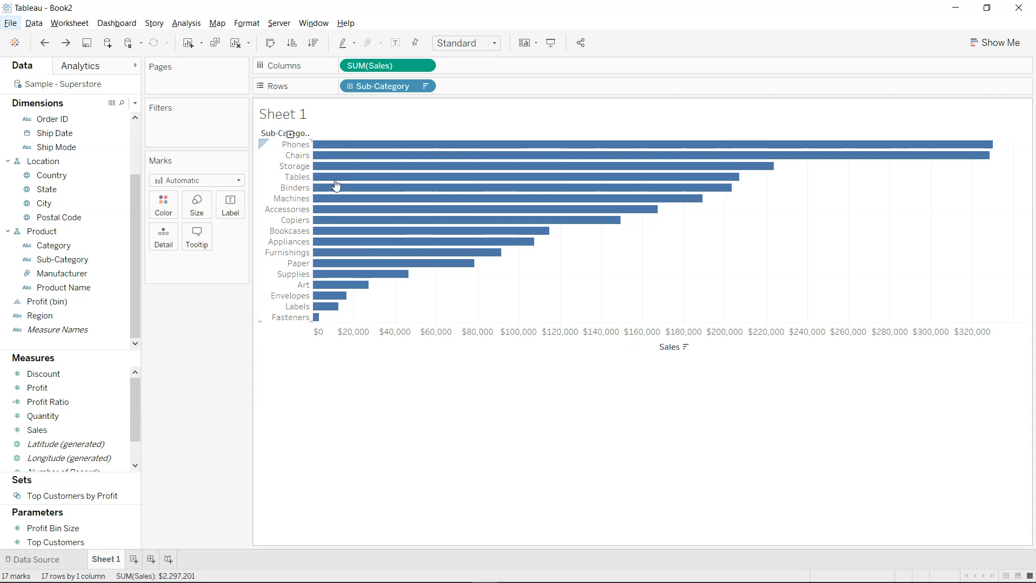
Convert the Sub-Category sales bars to Percent of Total, Phones and Chairs near 14%
click(425, 64)
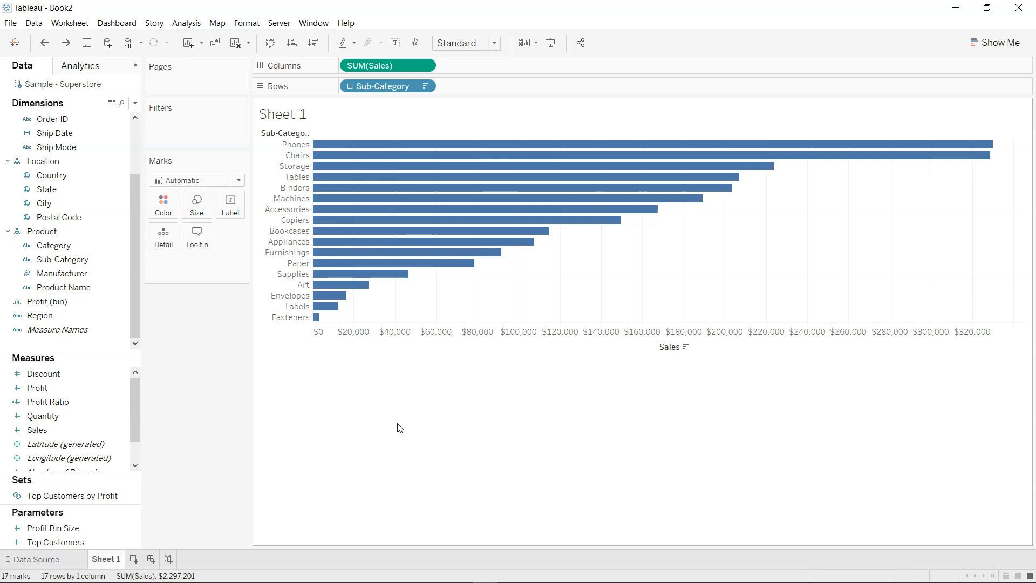
mouse_move(418, 145)
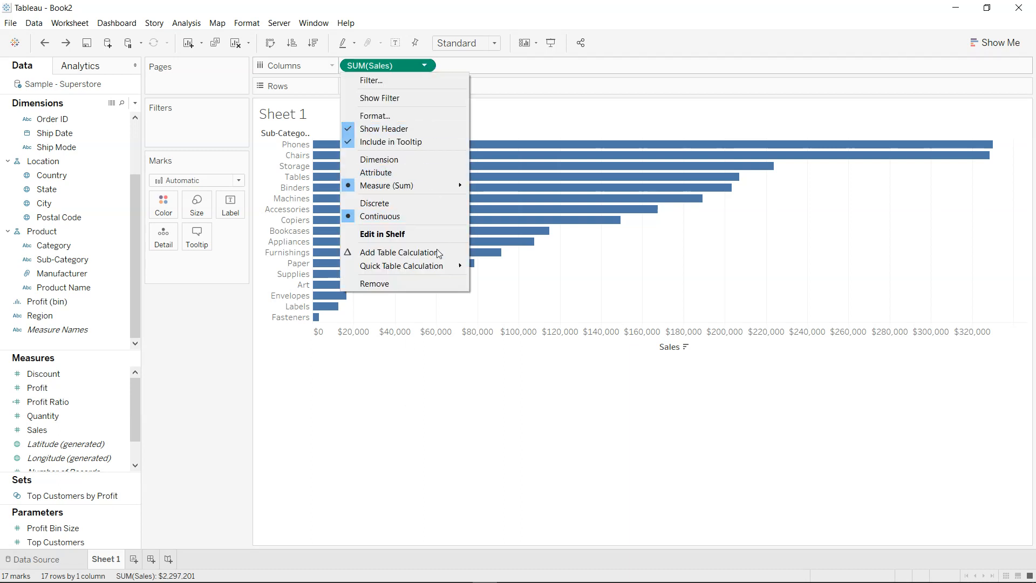
mouse_move(401, 266)
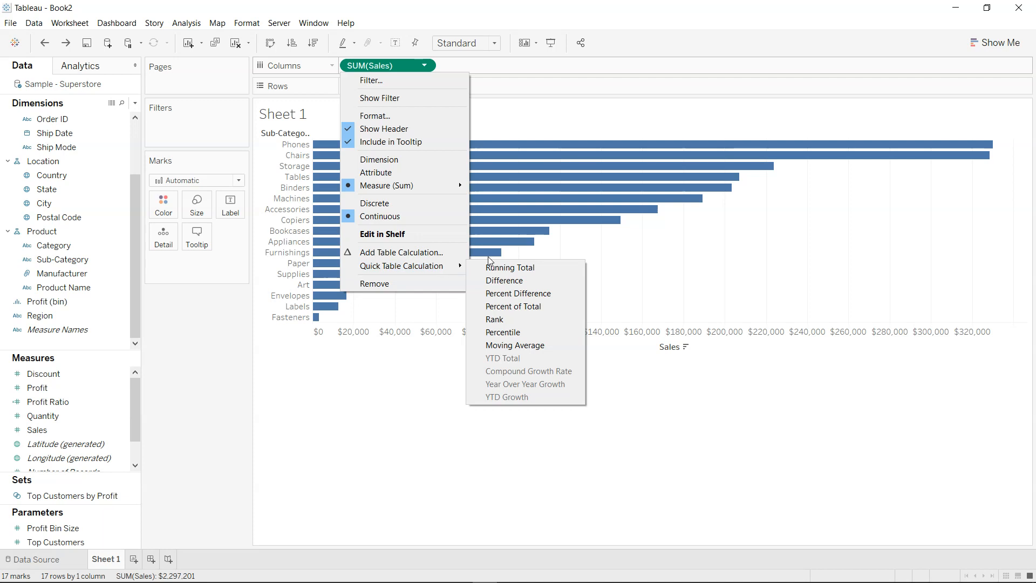
mouse_move(518, 294)
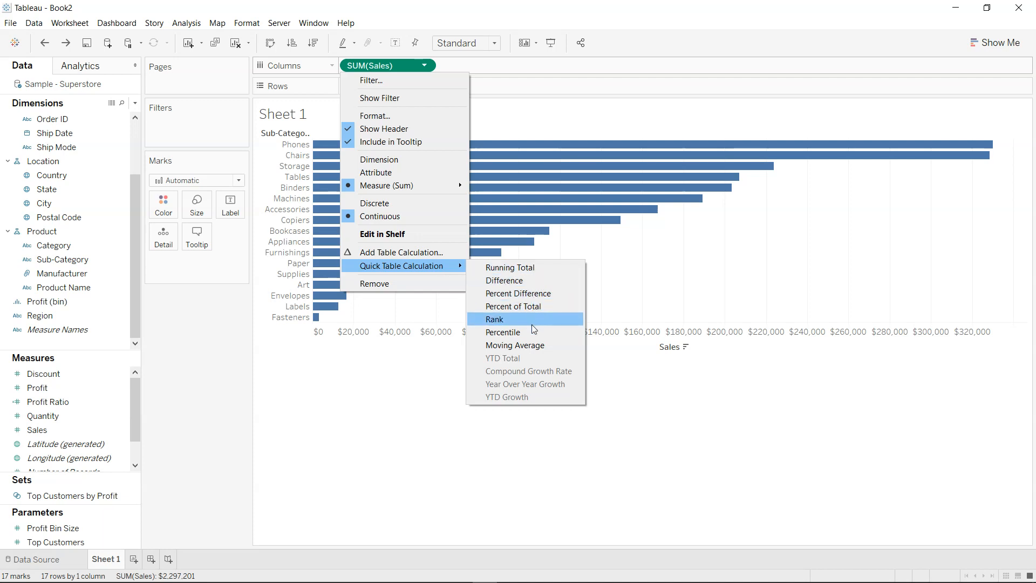
click(513, 306)
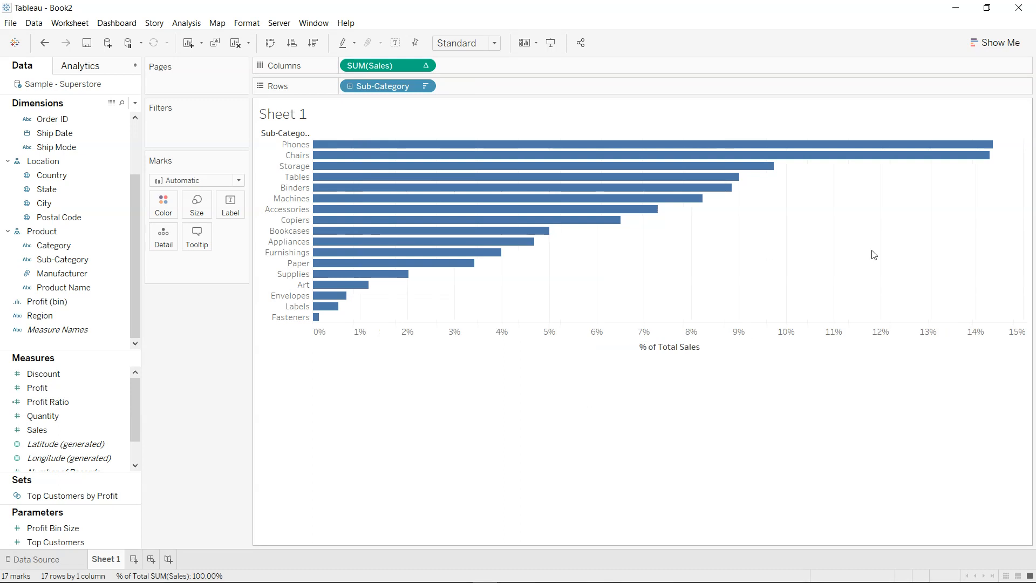
mouse_move(355, 262)
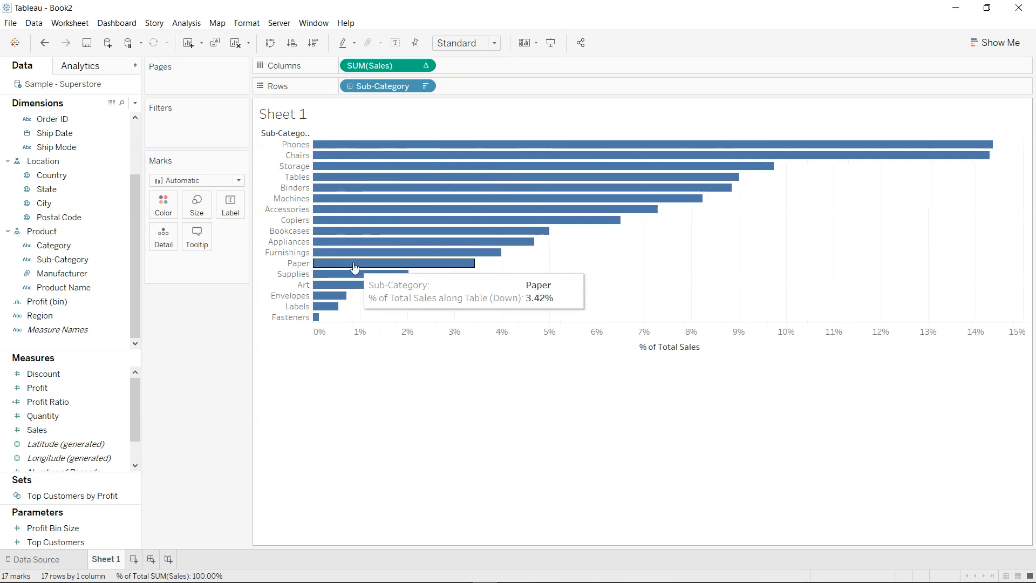
Show percentage labels on every bar and fit the chart to Entire View
click(230, 204)
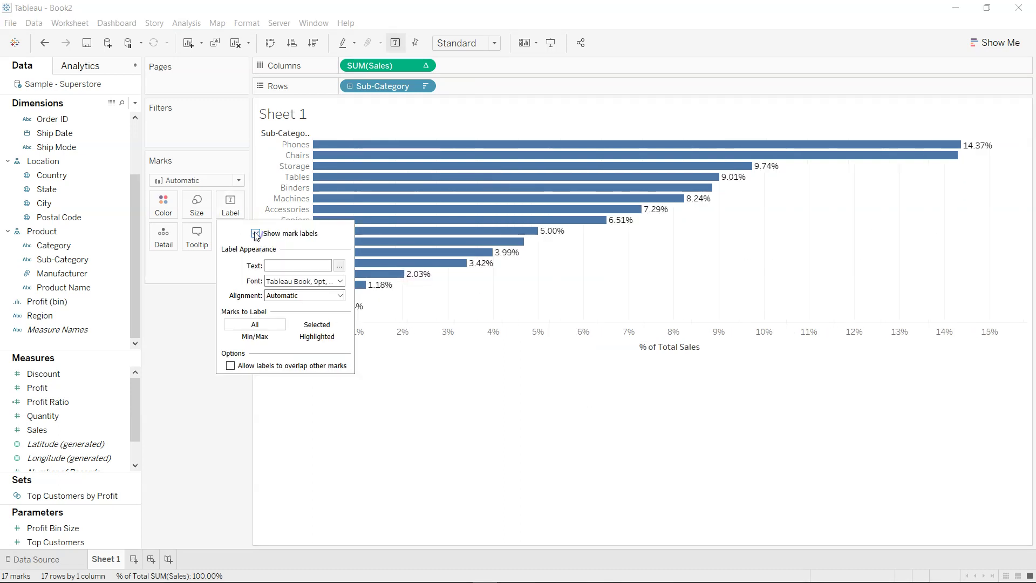
click(494, 43)
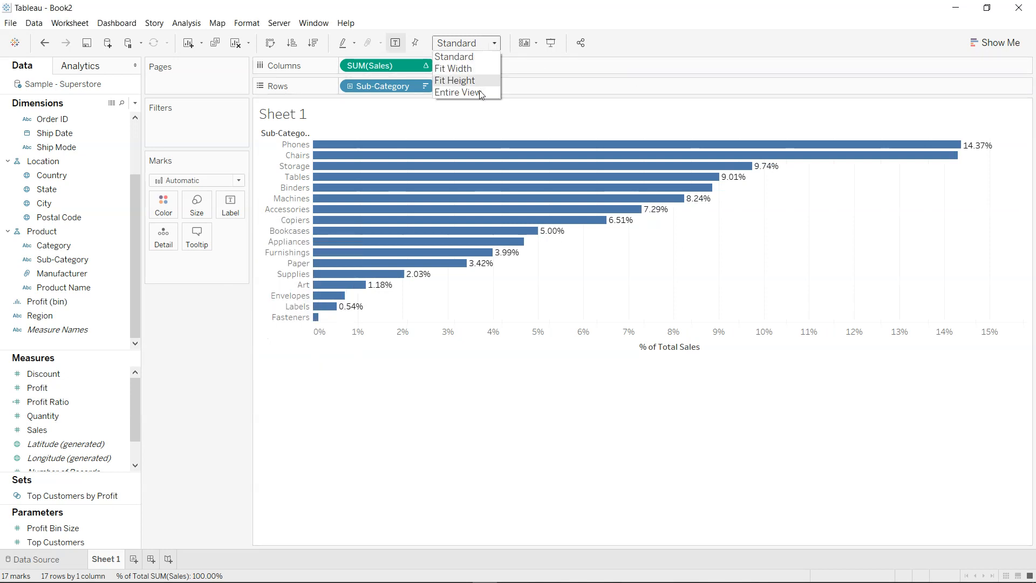
click(457, 92)
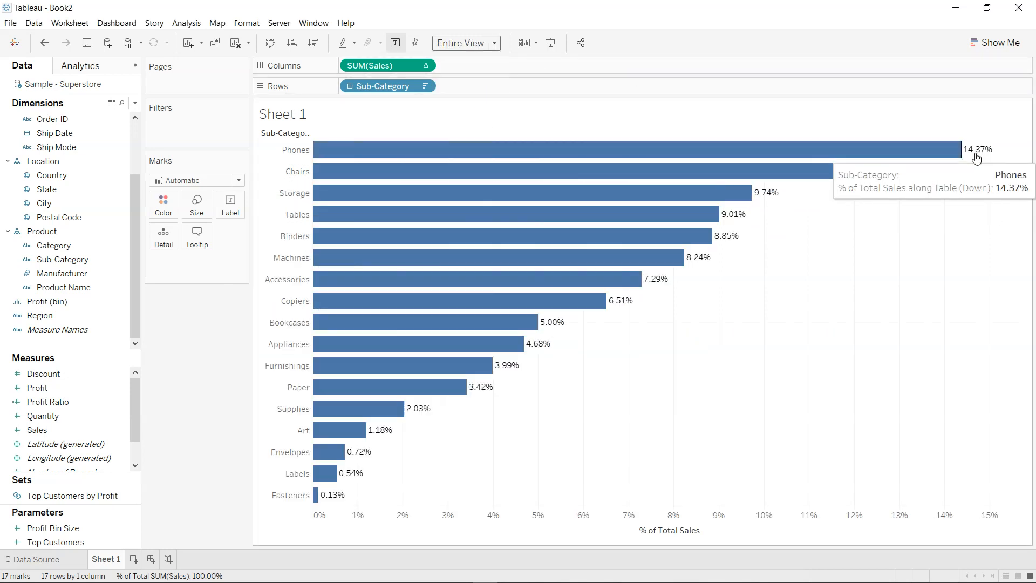
mouse_move(730, 227)
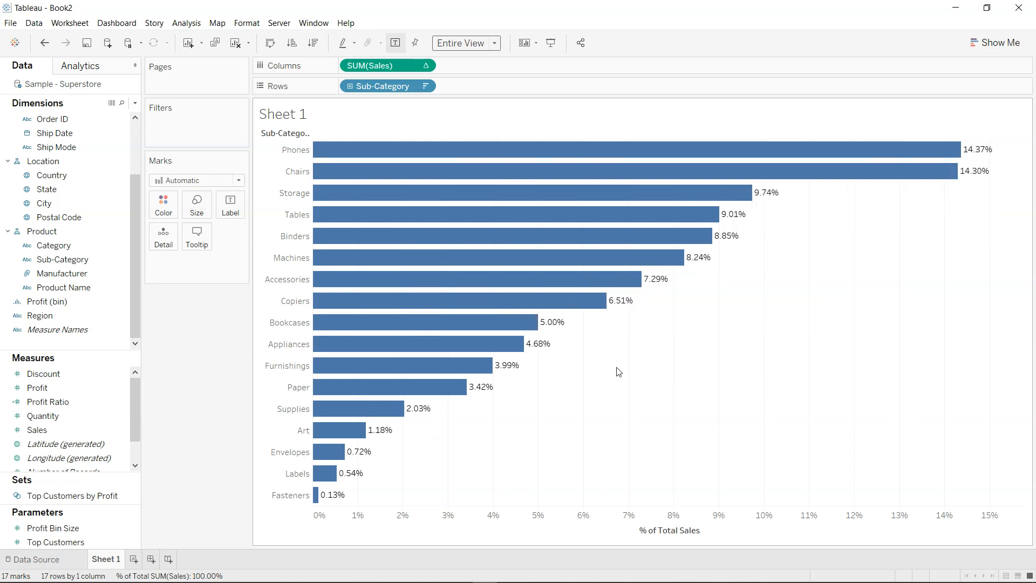
mouse_move(855, 266)
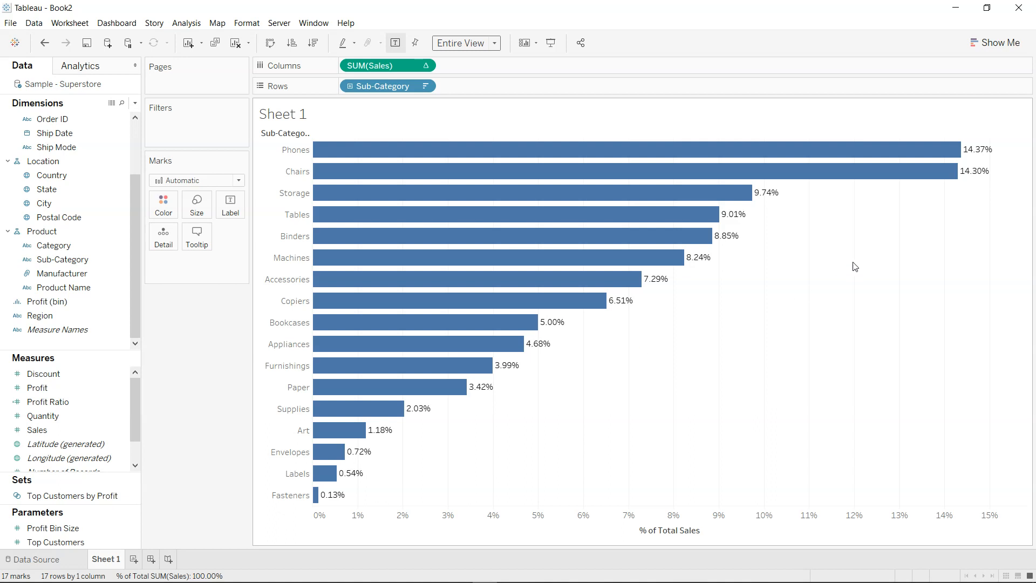
mouse_move(608, 381)
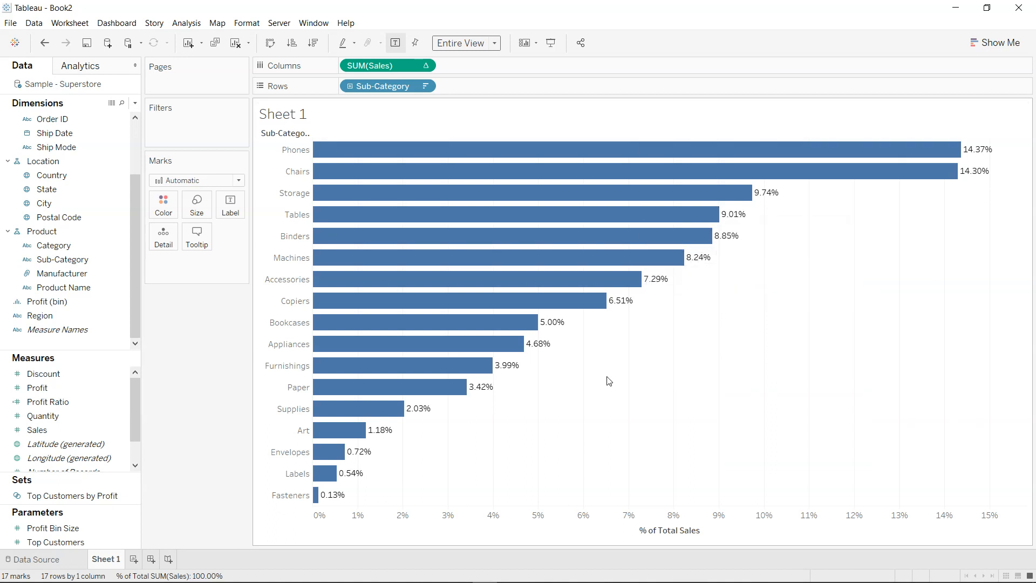
mouse_move(836, 261)
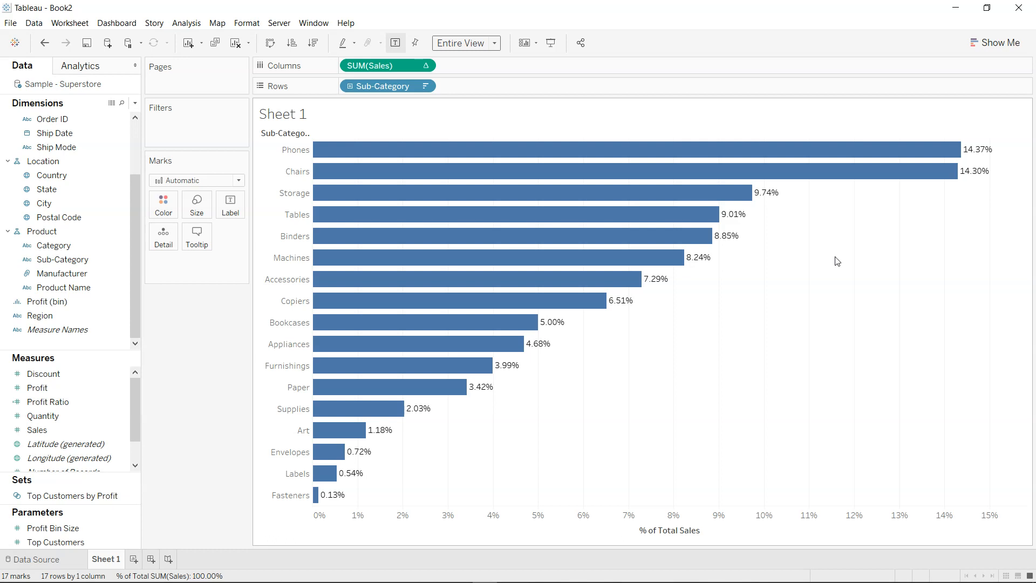
mouse_move(971, 162)
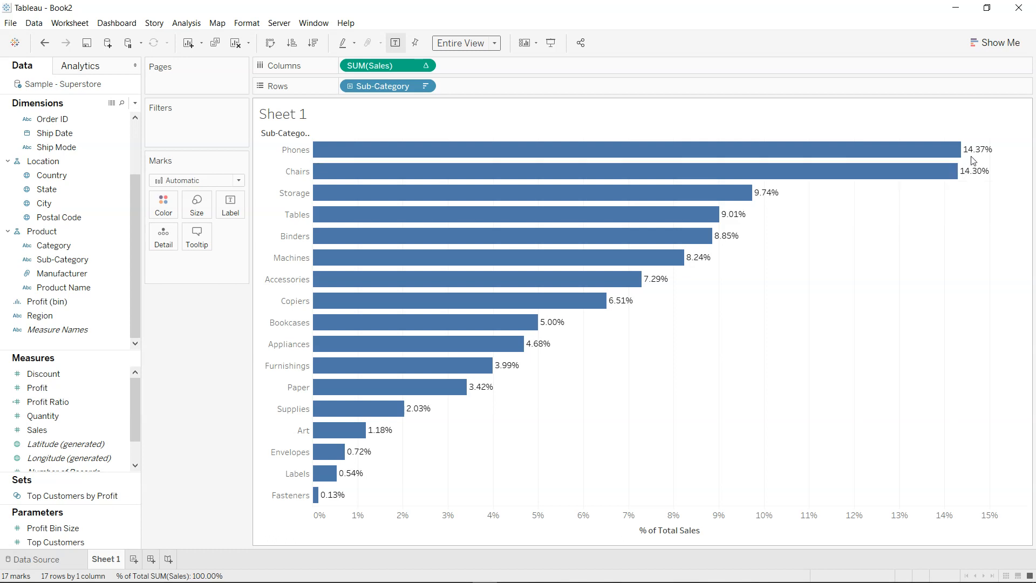
mouse_move(972, 224)
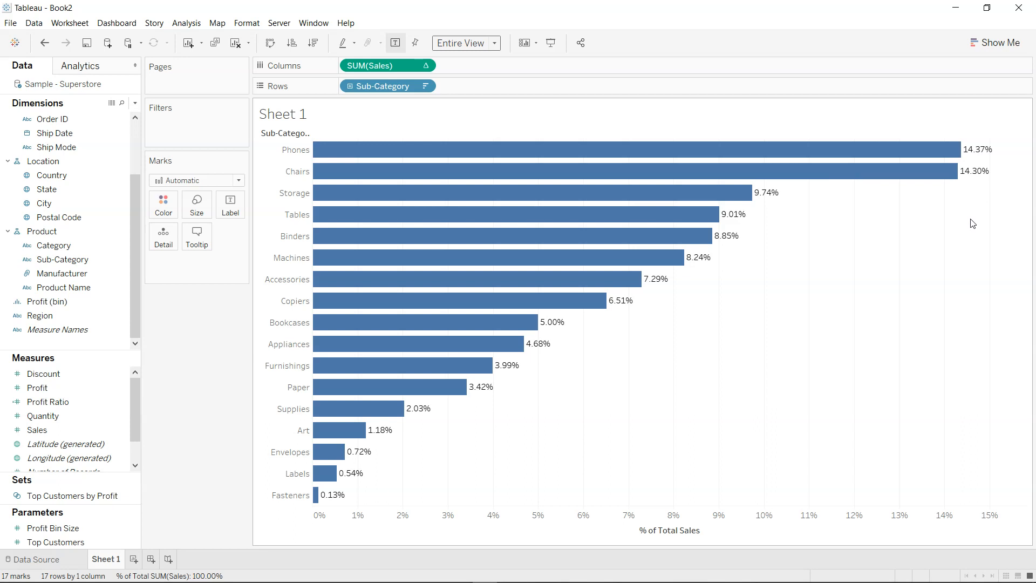
mouse_move(471, 170)
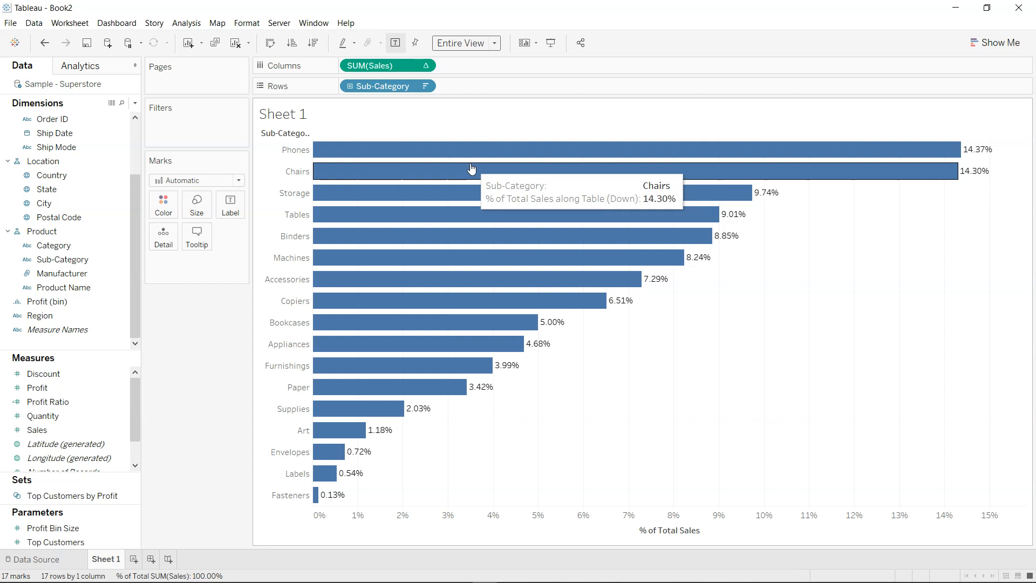
click(426, 65)
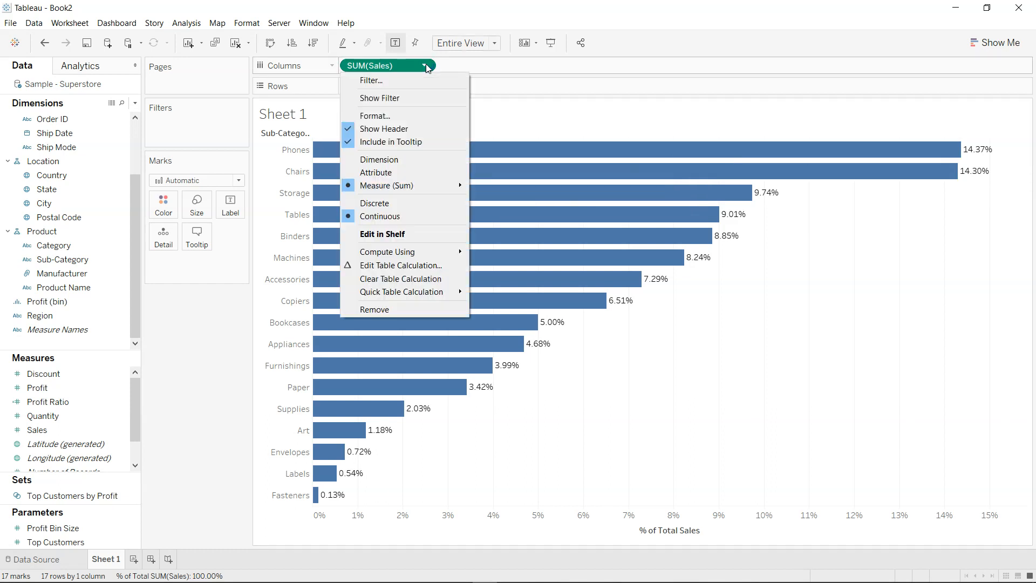
mouse_move(401, 291)
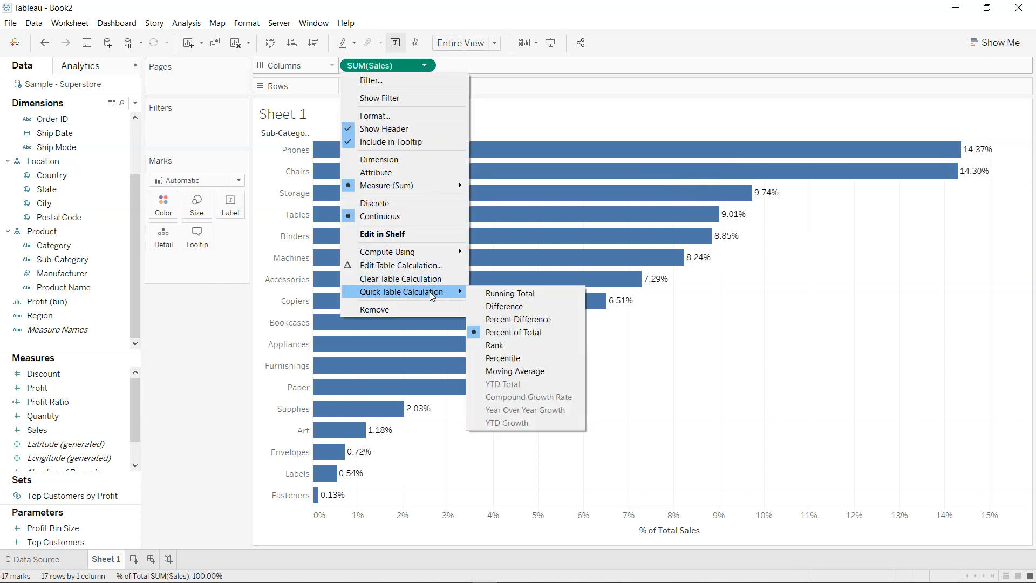
mouse_move(515, 306)
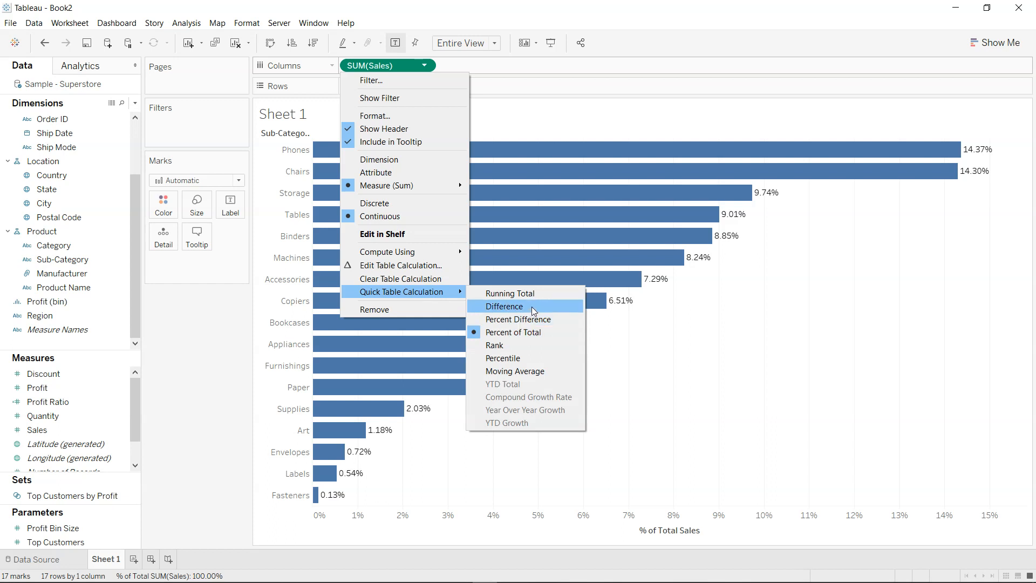
mouse_move(210, 489)
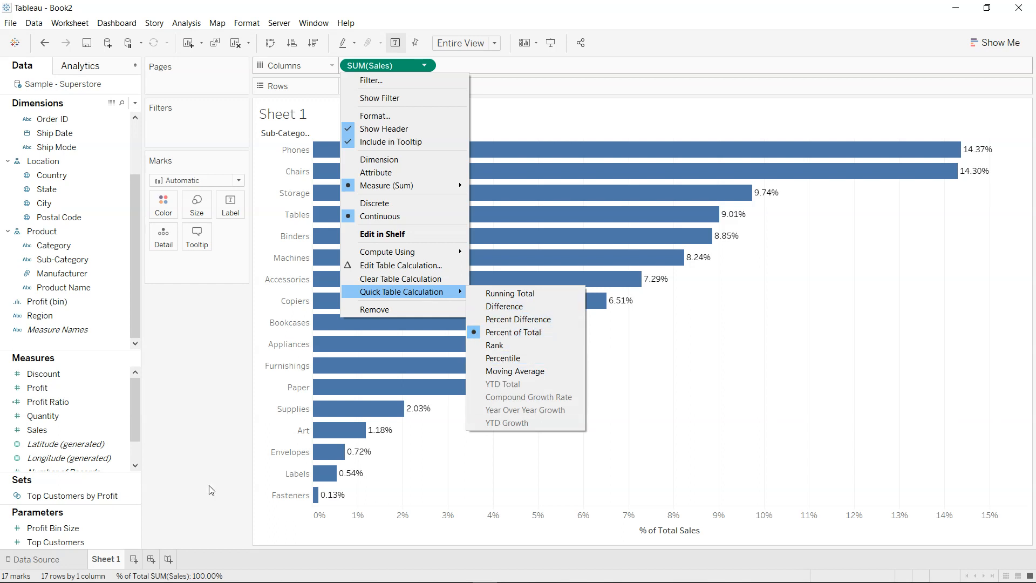
mouse_move(399, 291)
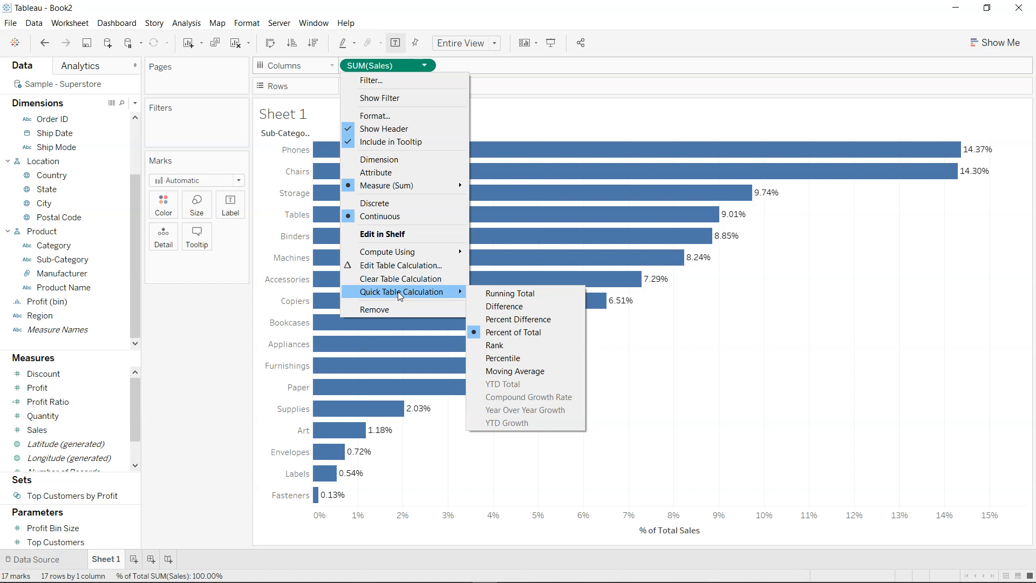
mouse_move(513, 333)
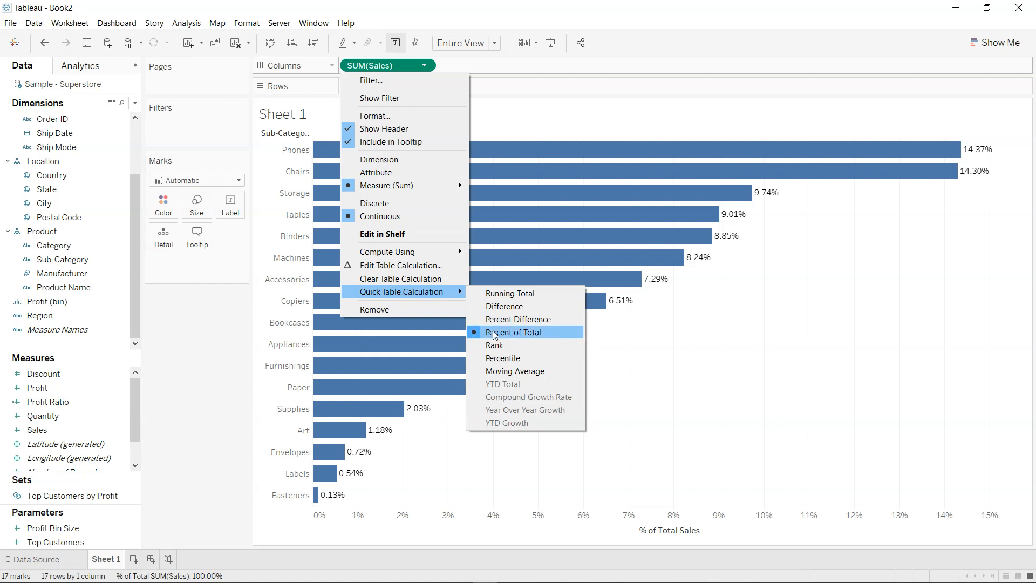
mouse_move(503, 339)
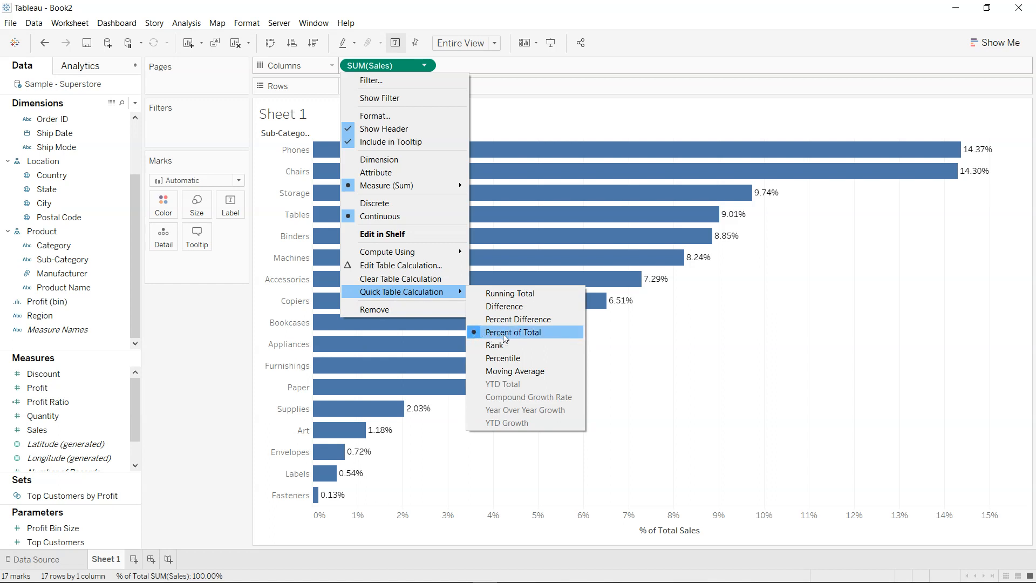
click(514, 332)
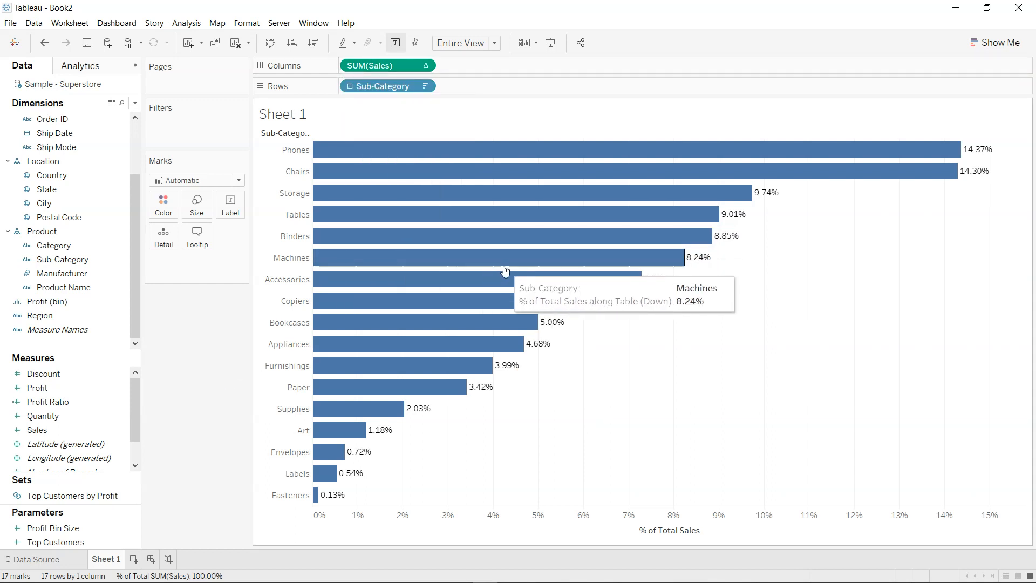
mouse_move(166, 483)
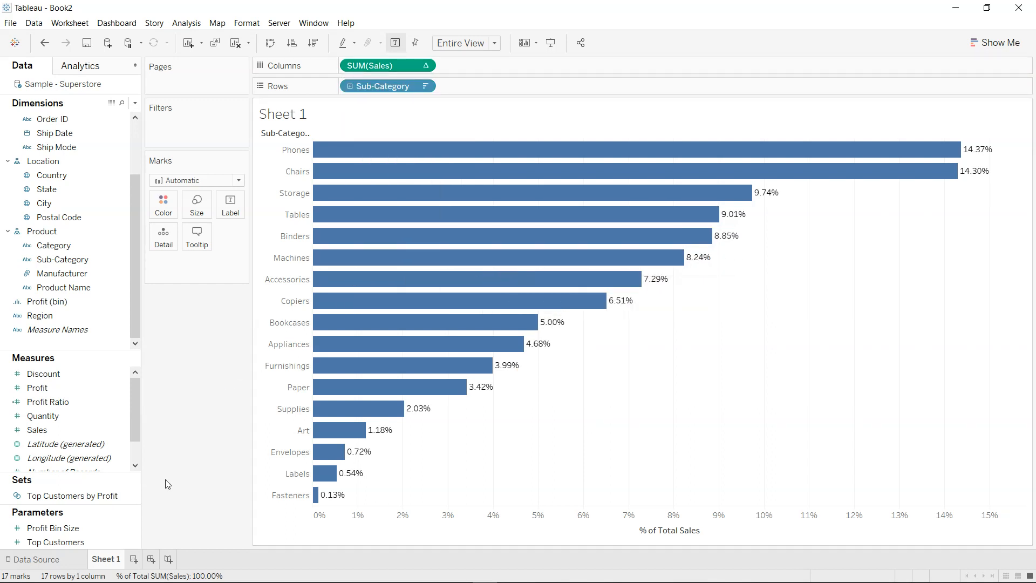
mouse_move(208, 471)
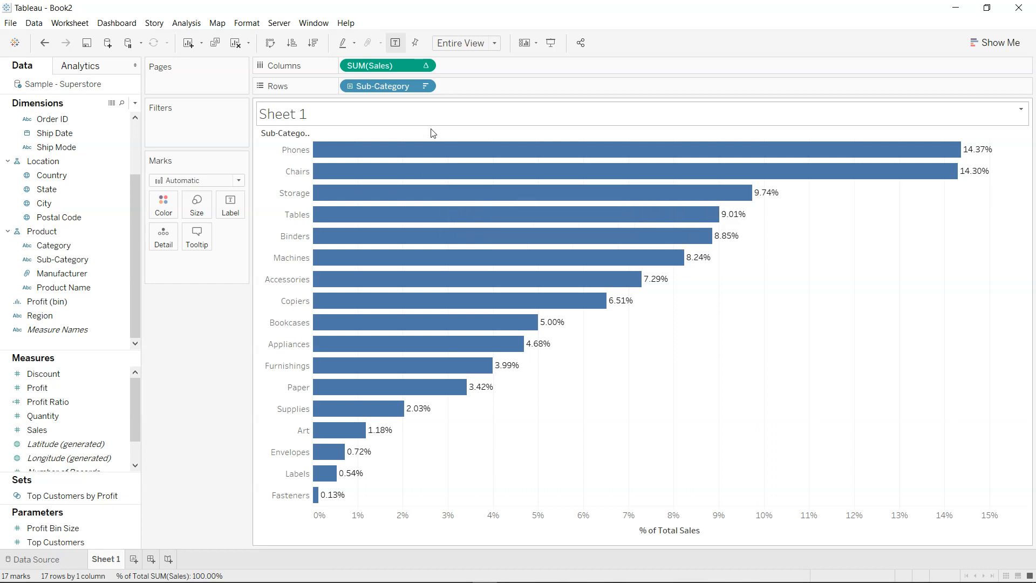
double_click(383, 65)
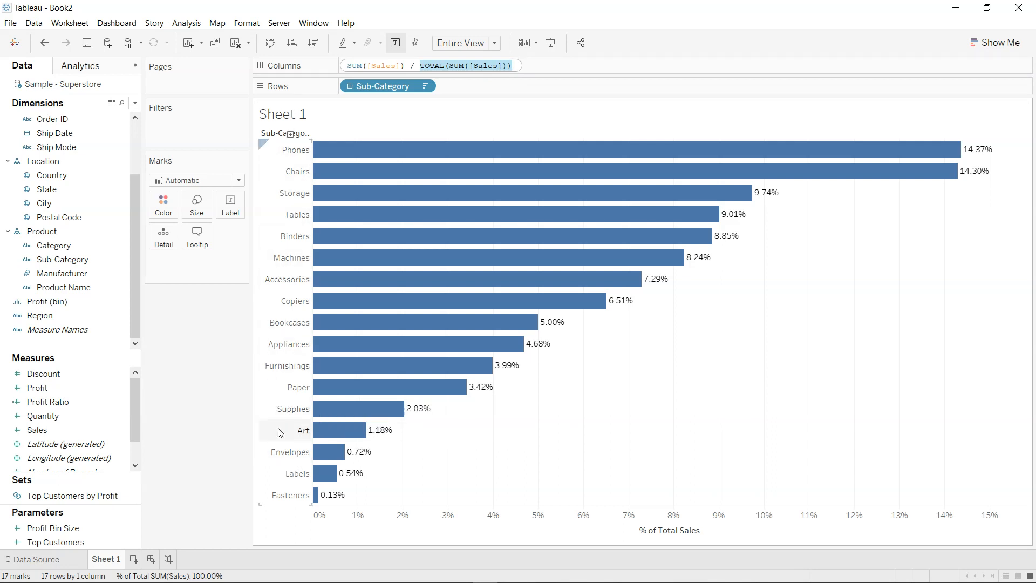
mouse_move(396, 149)
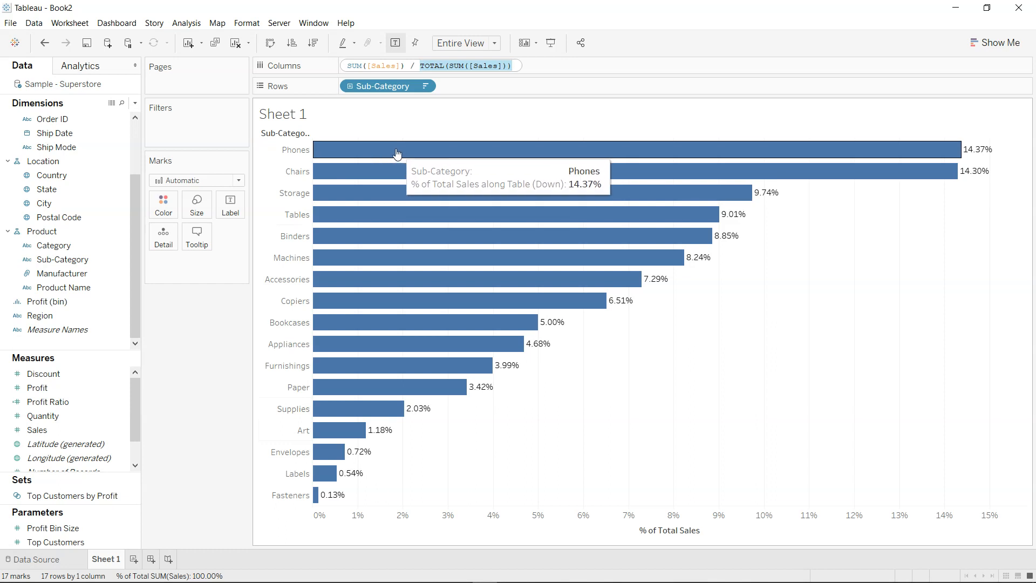
mouse_move(429, 154)
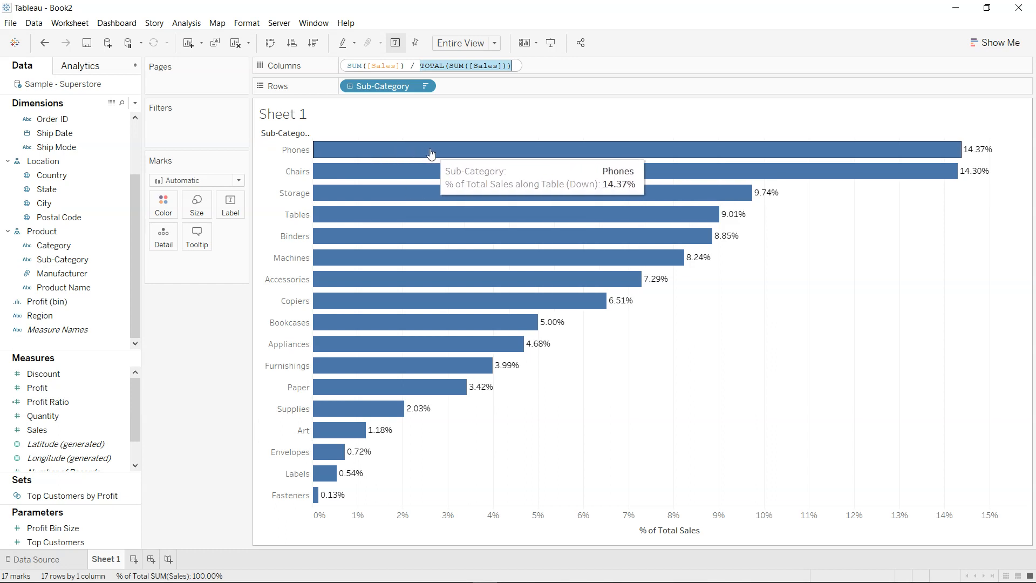
mouse_move(214, 394)
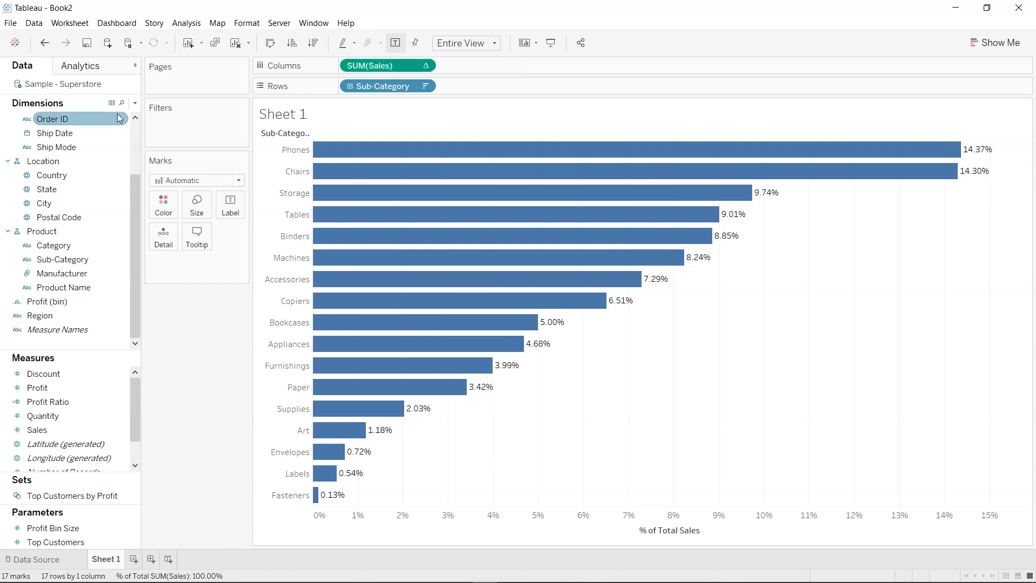
Create a new calculated field named 'Sub Prod Categ Sales %'
click(135, 103)
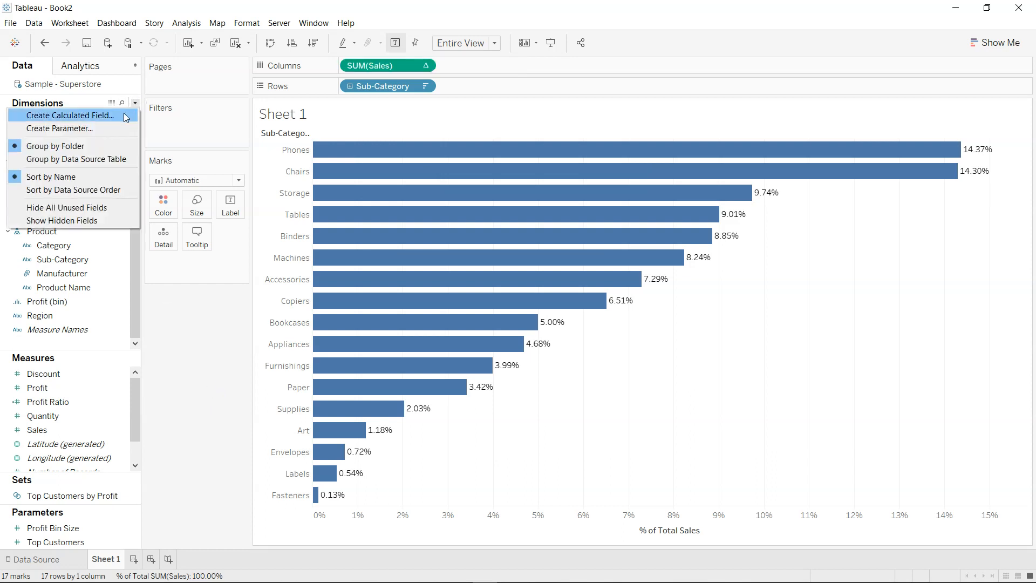
click(69, 115)
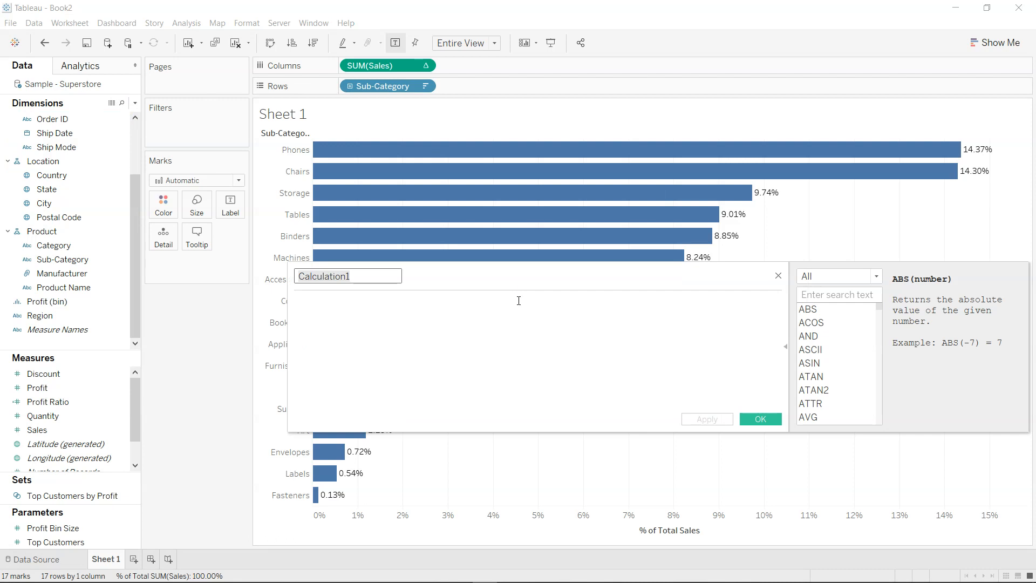
text(Sal)
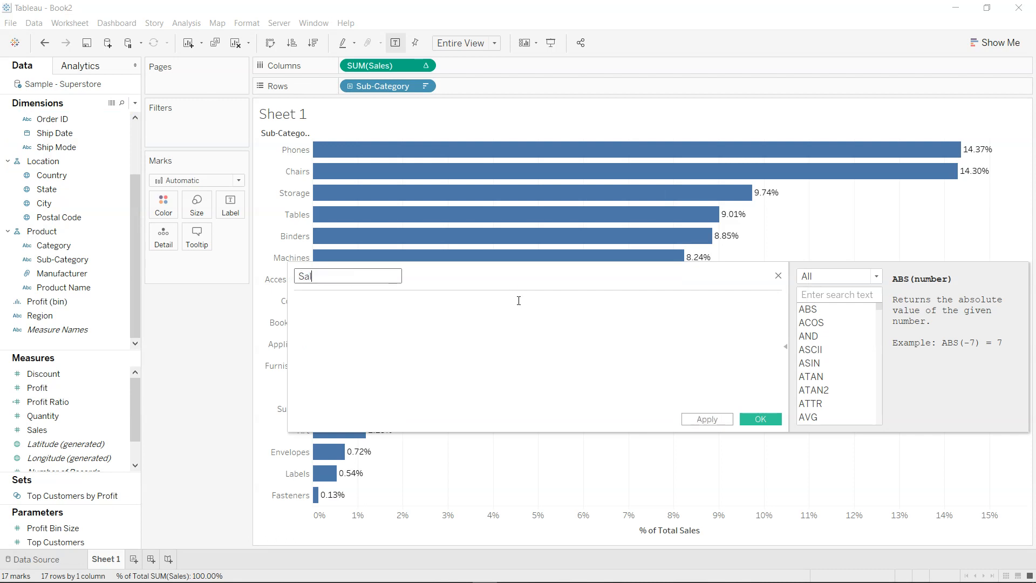
text(Sales %)
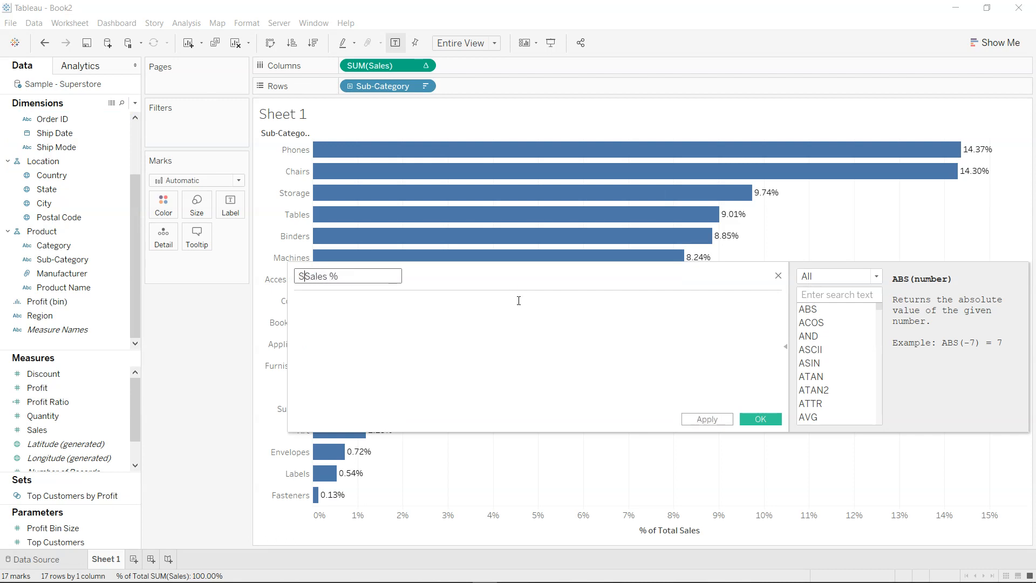
text(Sub Prod)
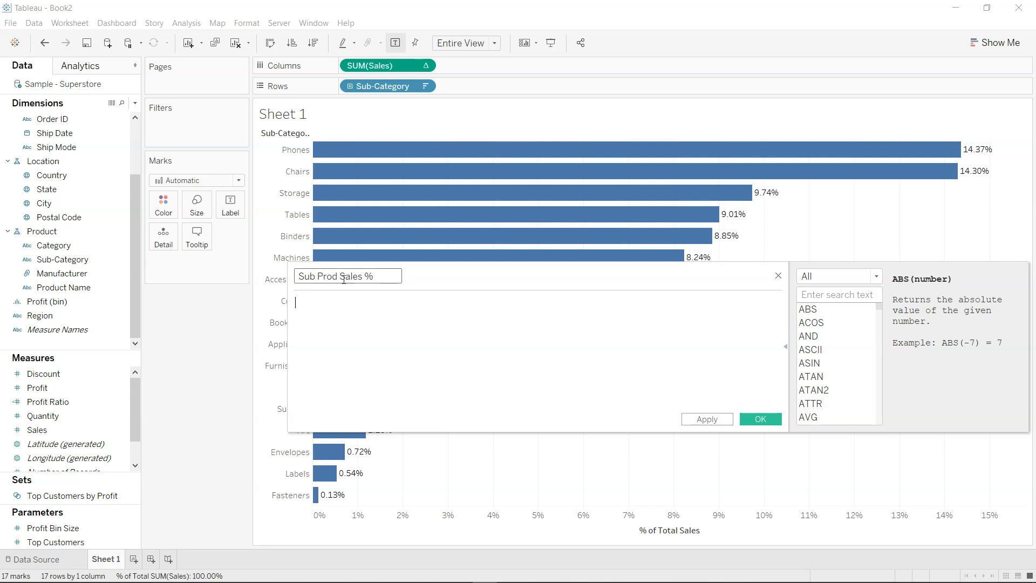
text(Categ)
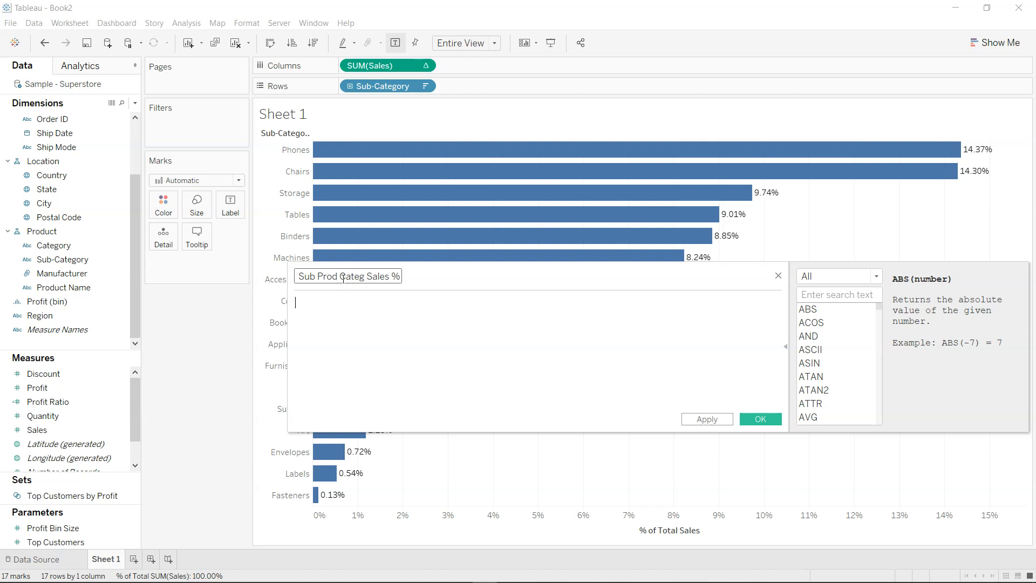
Enter the formula {FIXED [Sub-Category] : SUM([Sales])} / {SUM([Sales])}
text({})
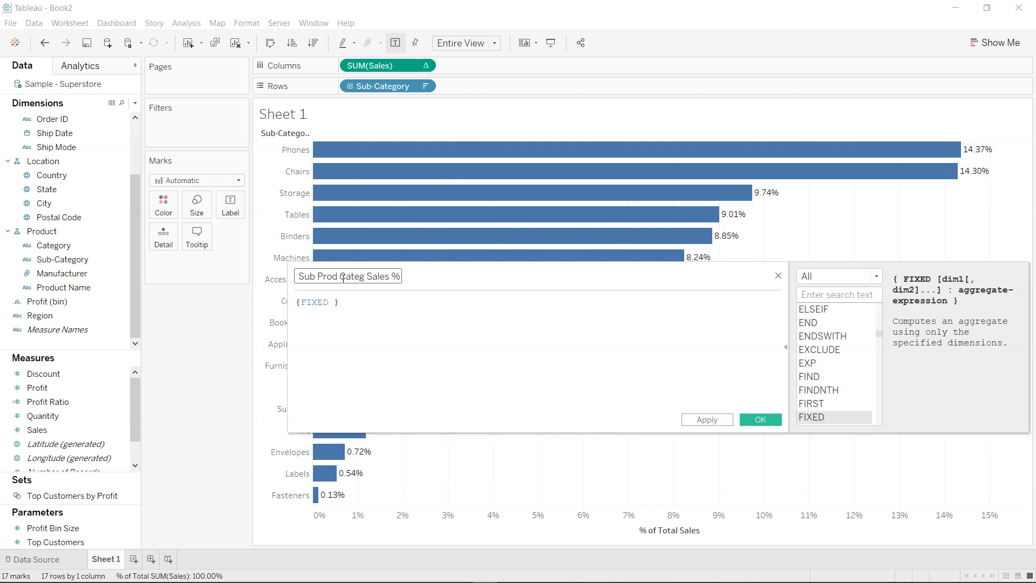
text([Sub-Category] : SUM()
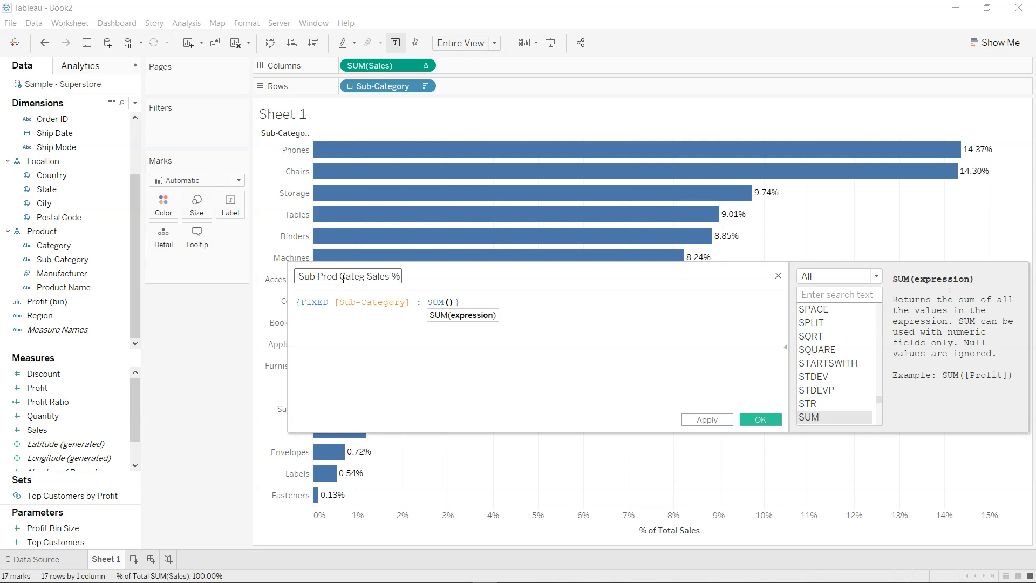
text([Sales])
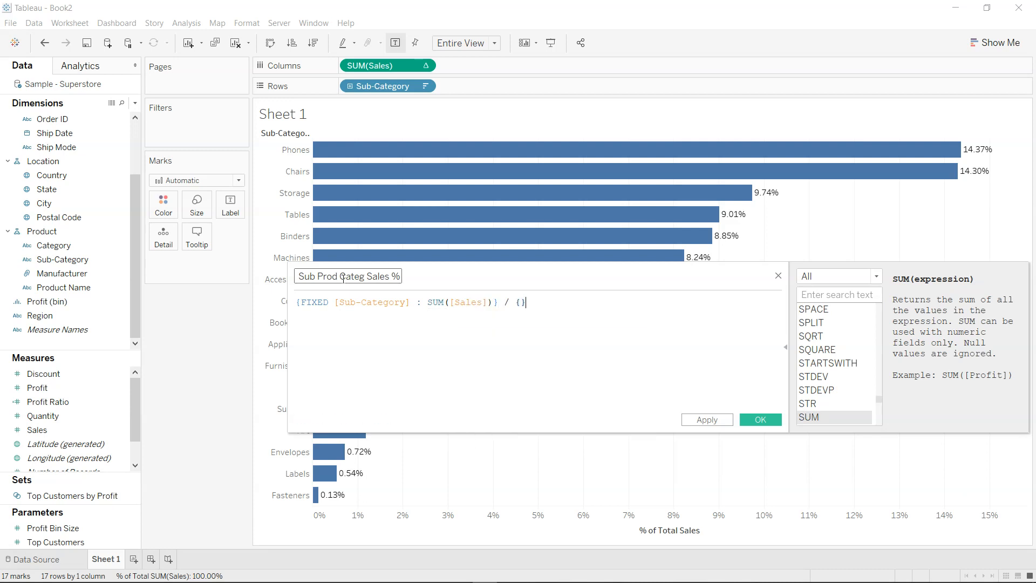
text(Sum([Sales)
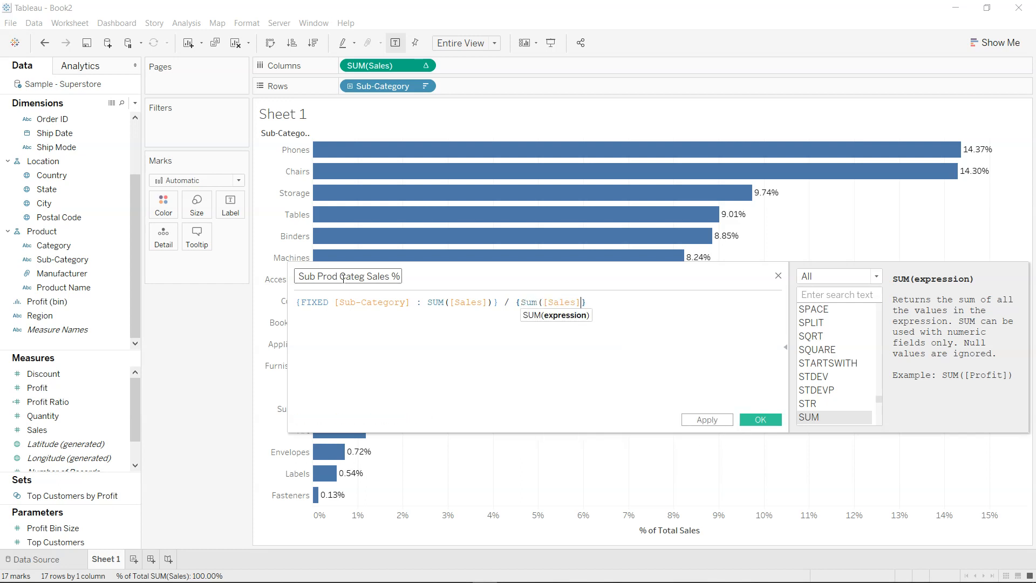
text())
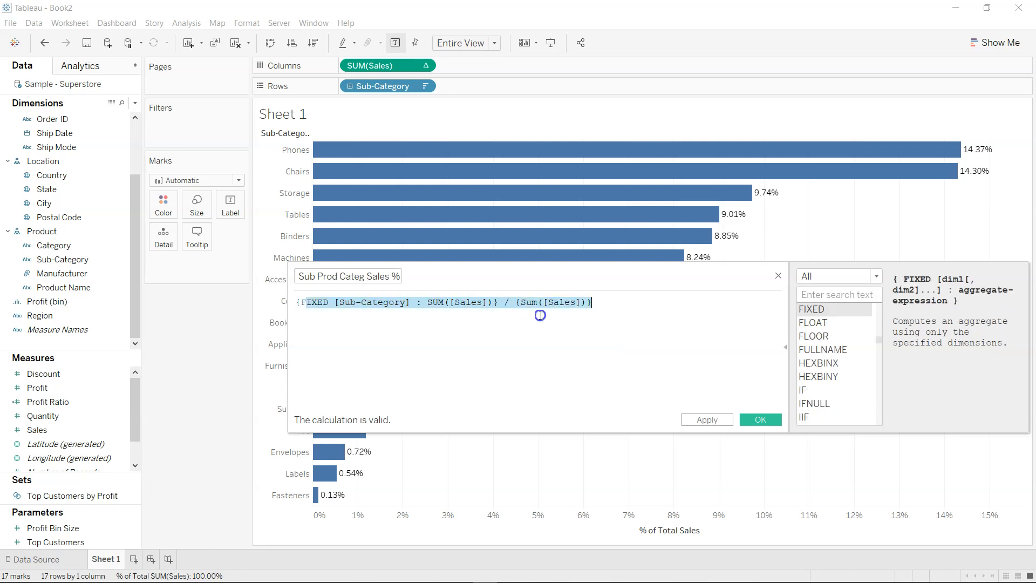
Save the Sub Prod Categ Sales % calculation and chart it beside SUM(Sales)
click(759, 419)
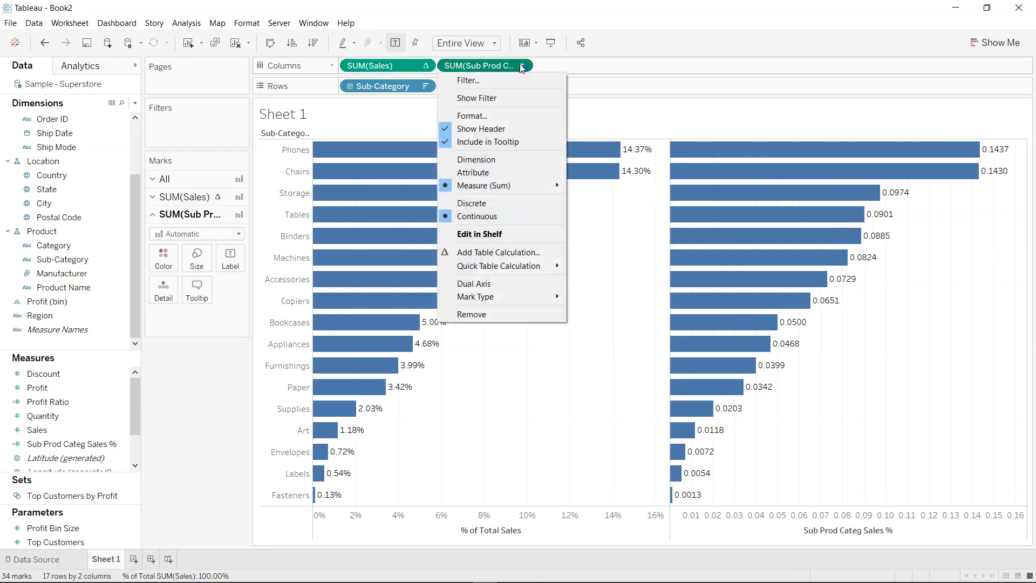
Format the Sub Prod Categ Sales % bar values as percentages, e.g. Phones 14.37%
click(471, 115)
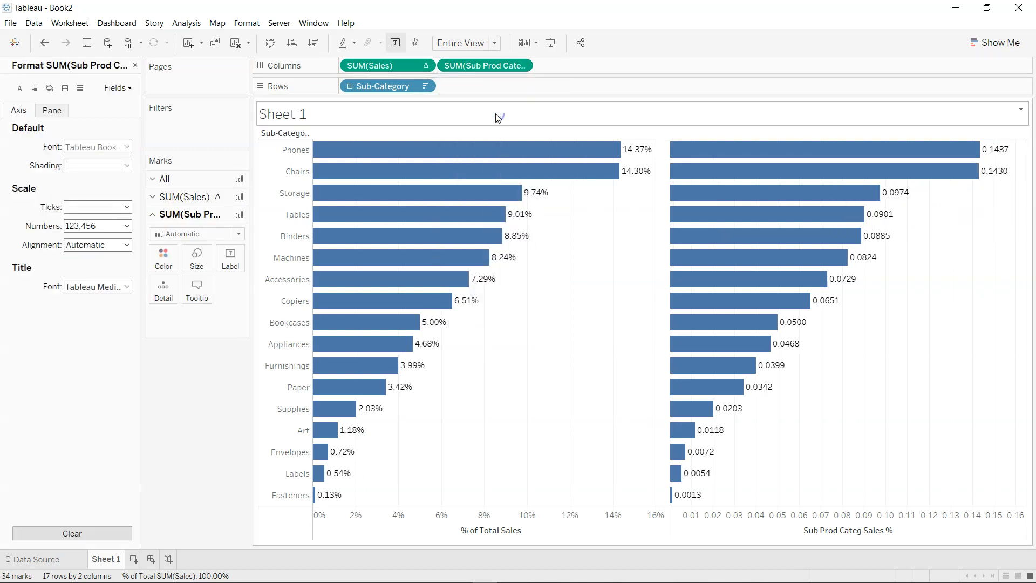
click(124, 226)
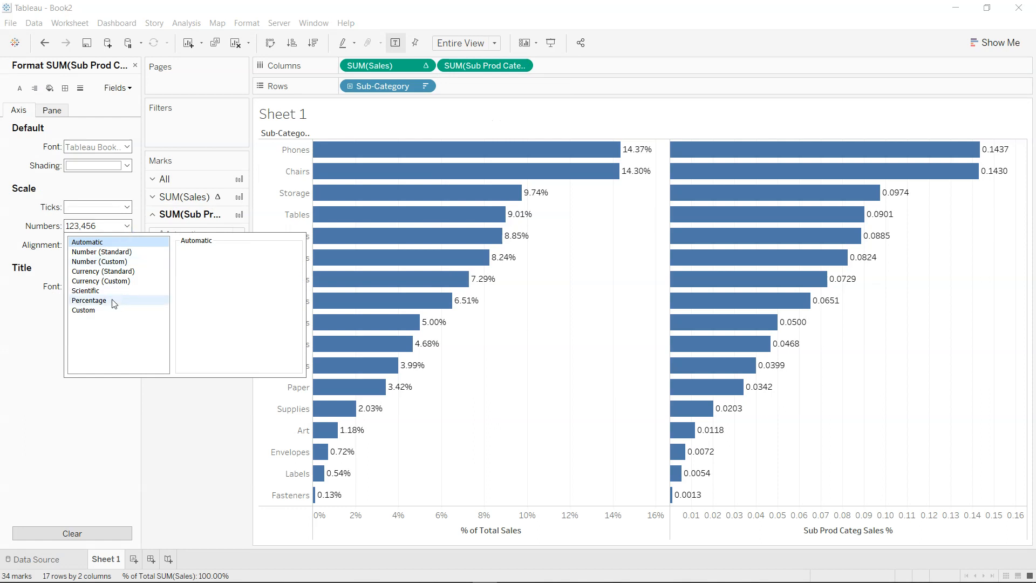
click(89, 300)
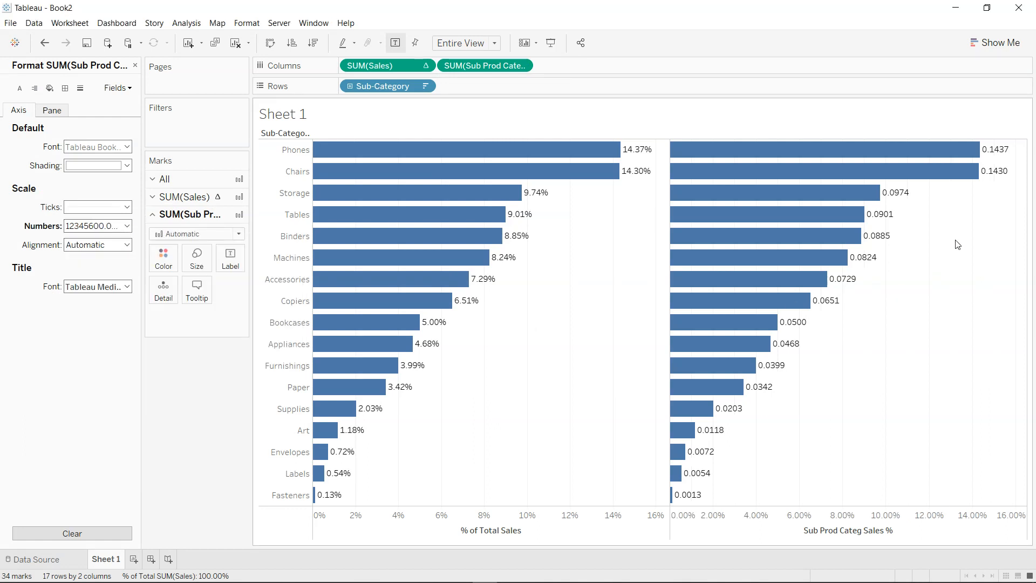
click(230, 257)
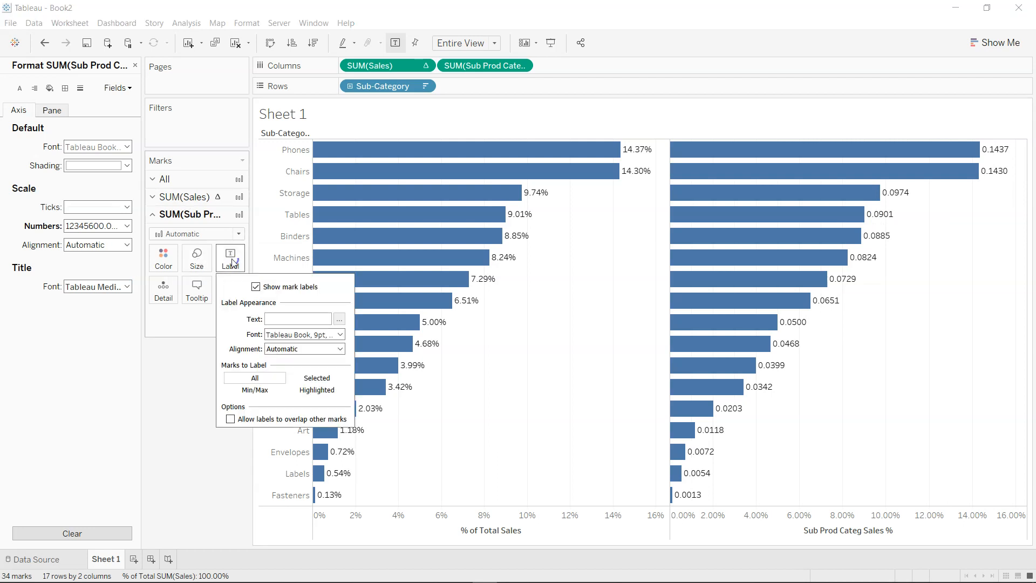
mouse_move(328, 365)
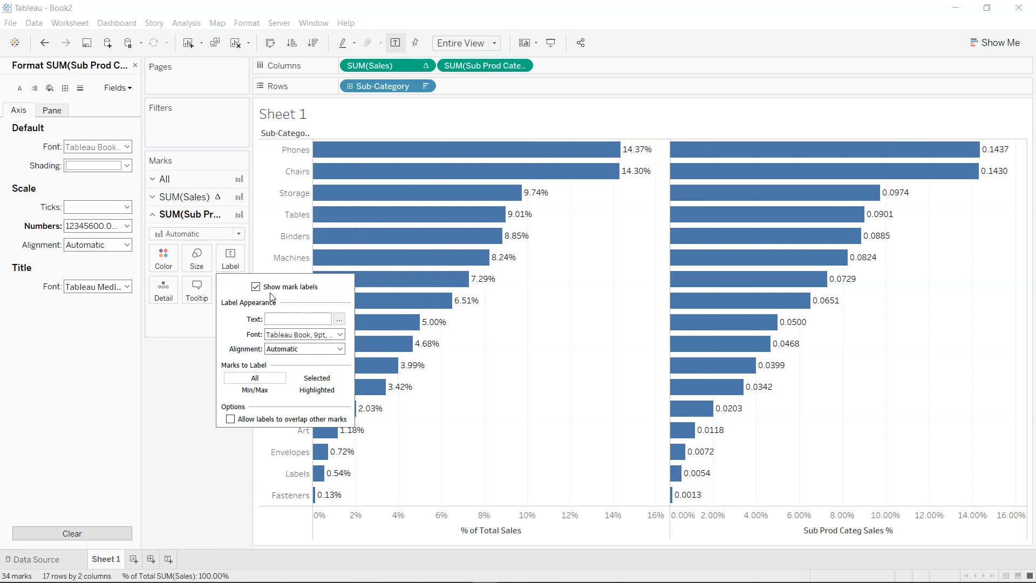
mouse_move(181, 365)
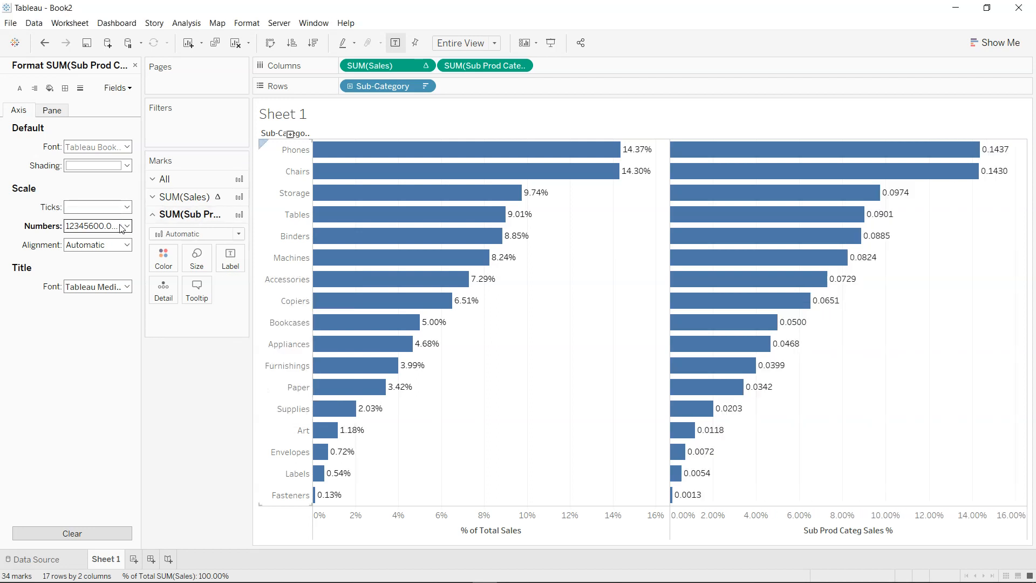
click(126, 226)
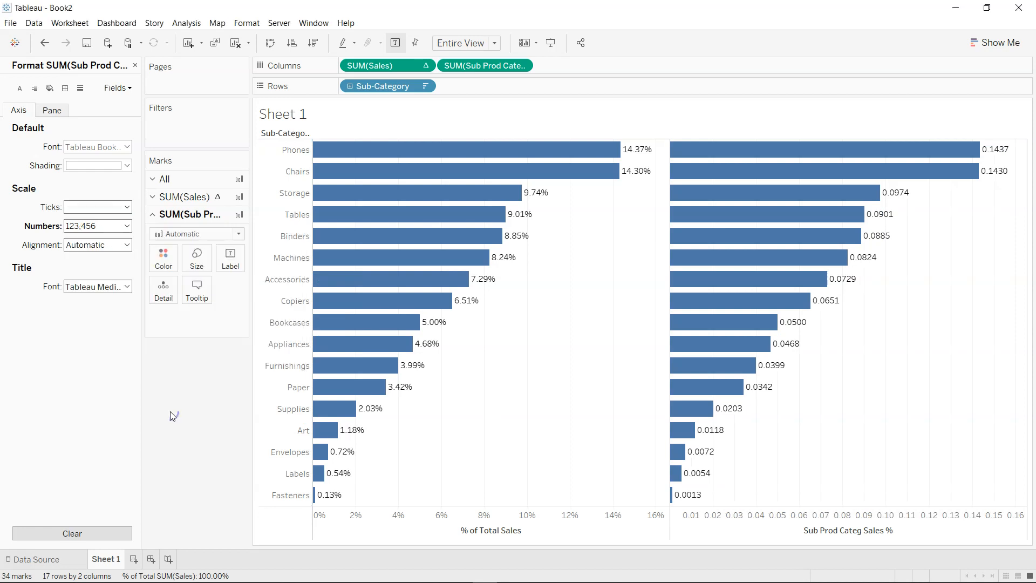
click(52, 110)
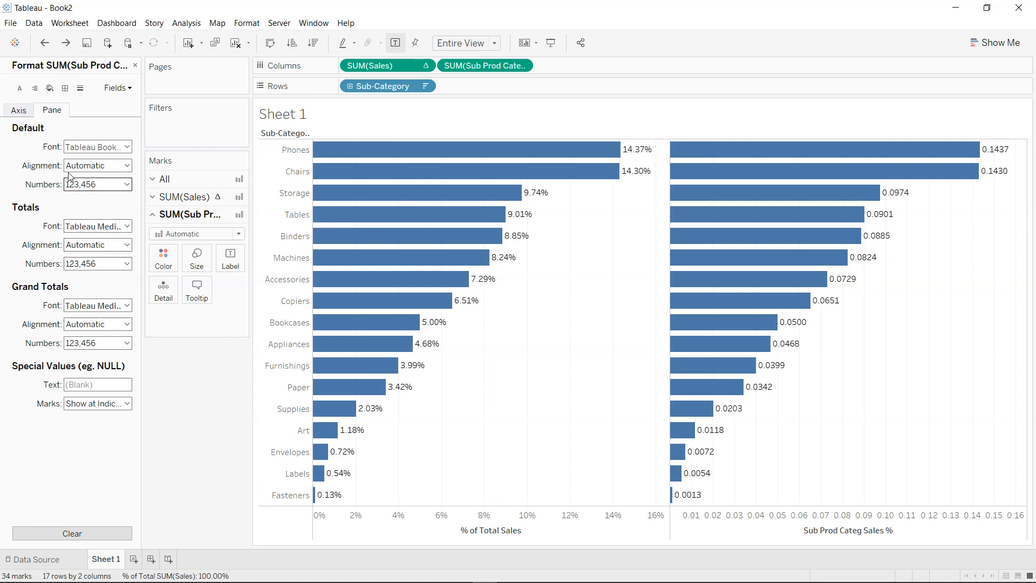
click(96, 183)
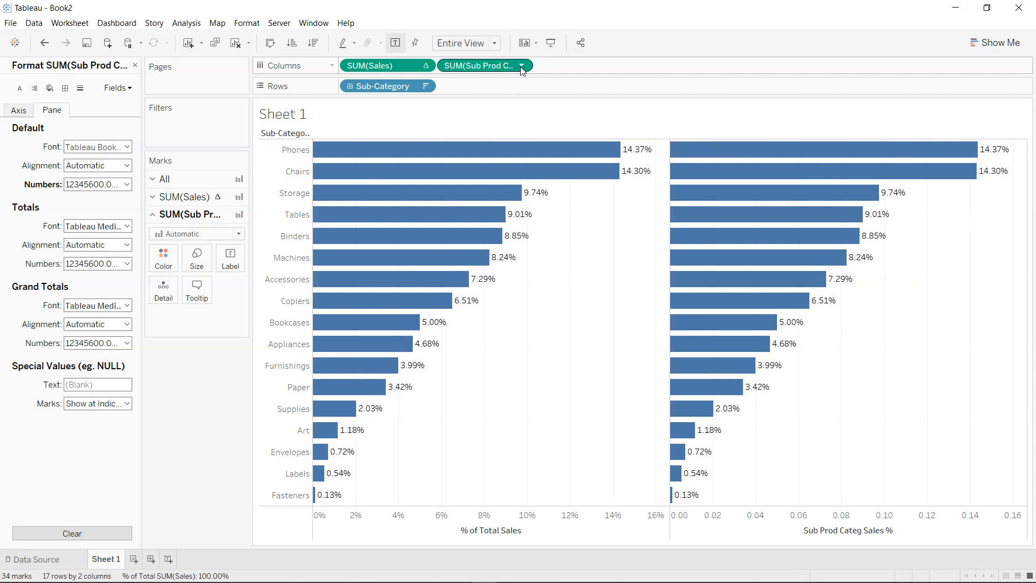
Apply a Difference quick table calculation to Sub Prod Categ Sales %, e.g. Storage -4.55%
click(521, 66)
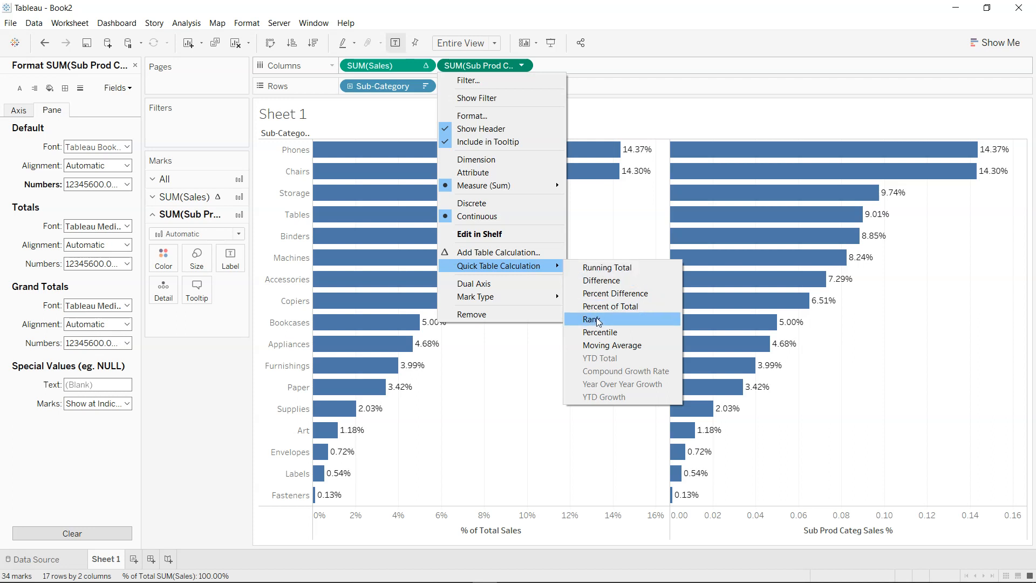
mouse_move(600, 280)
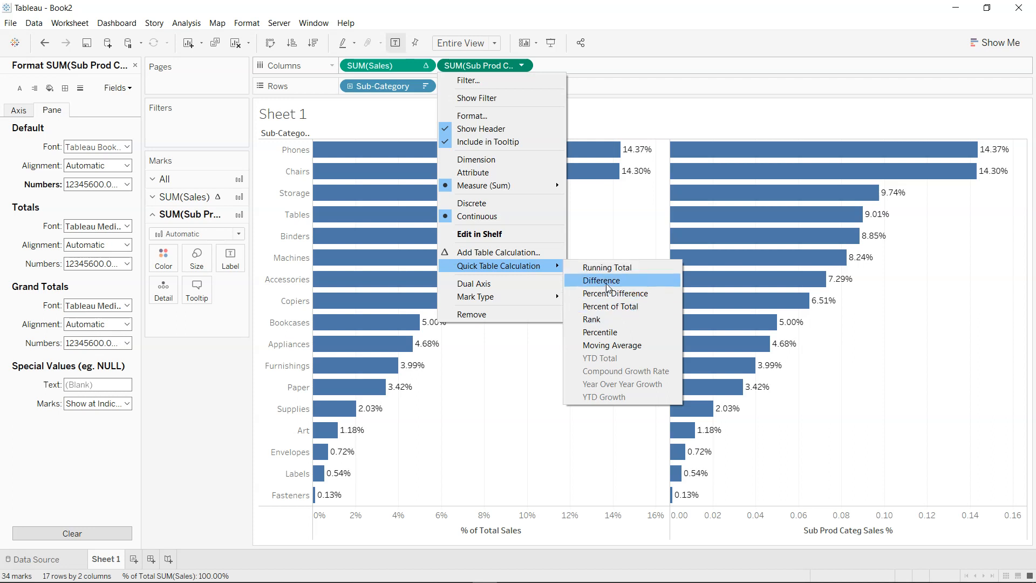
click(600, 280)
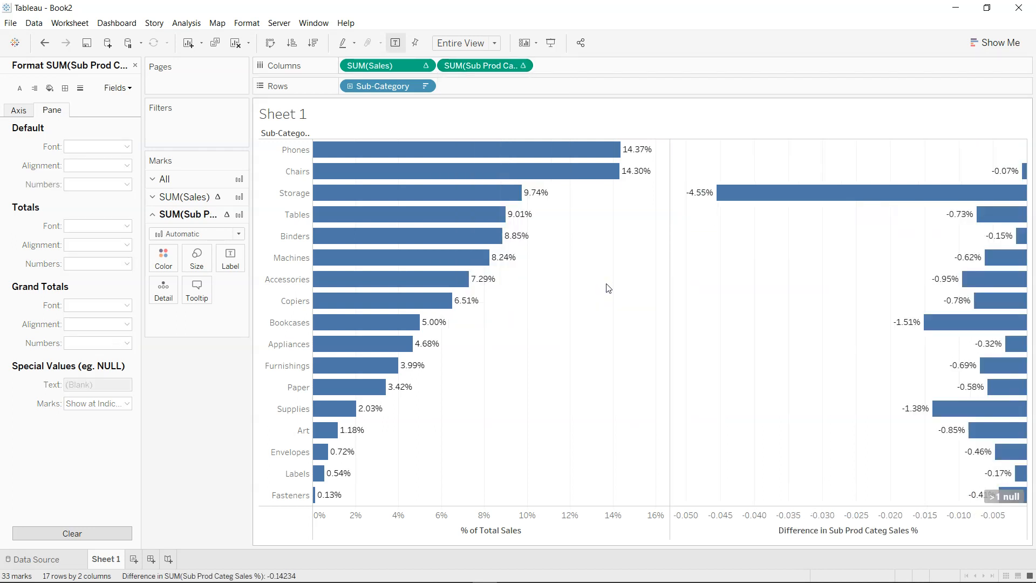
mouse_move(1001, 213)
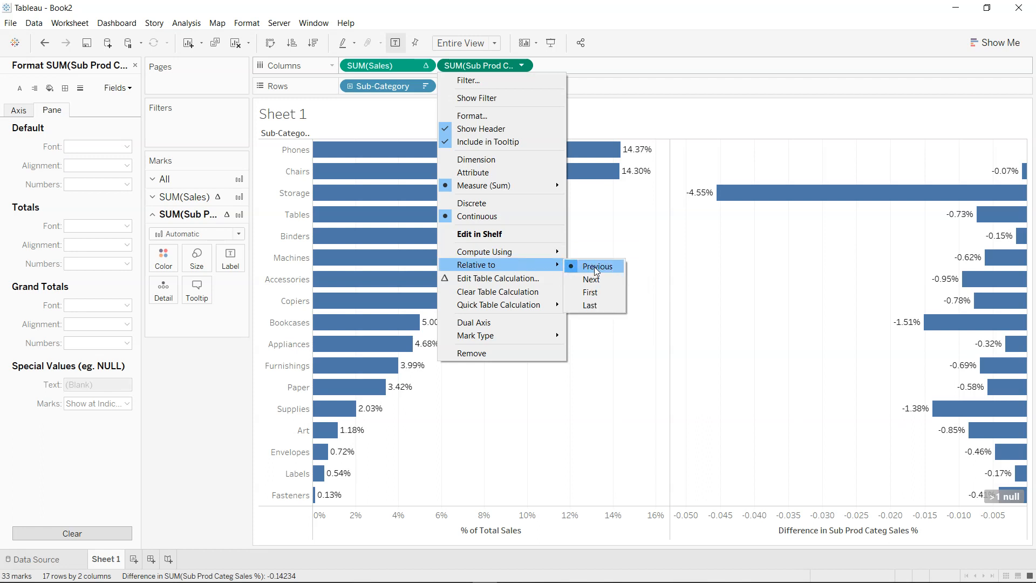
mouse_move(590, 279)
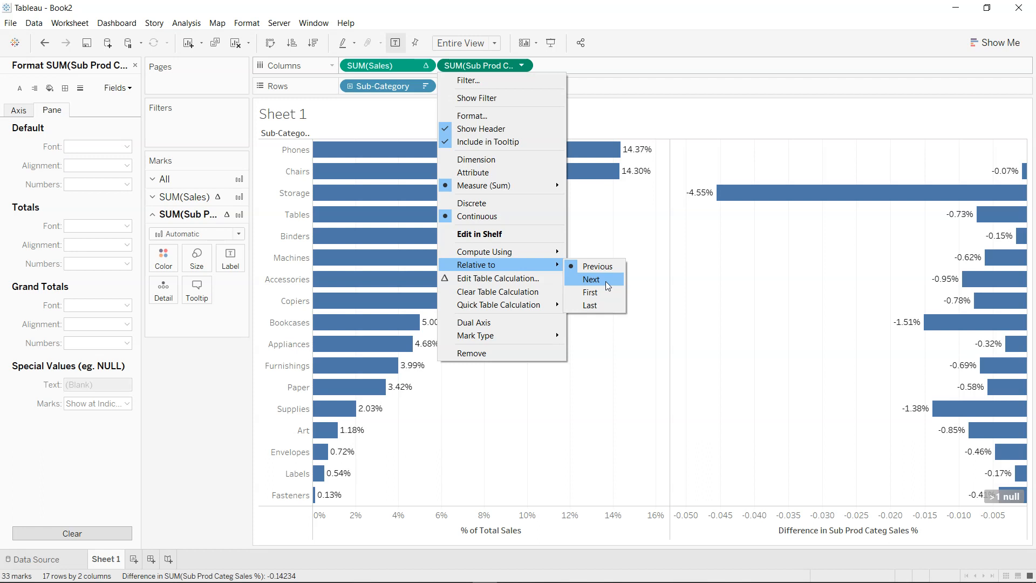
mouse_move(589, 292)
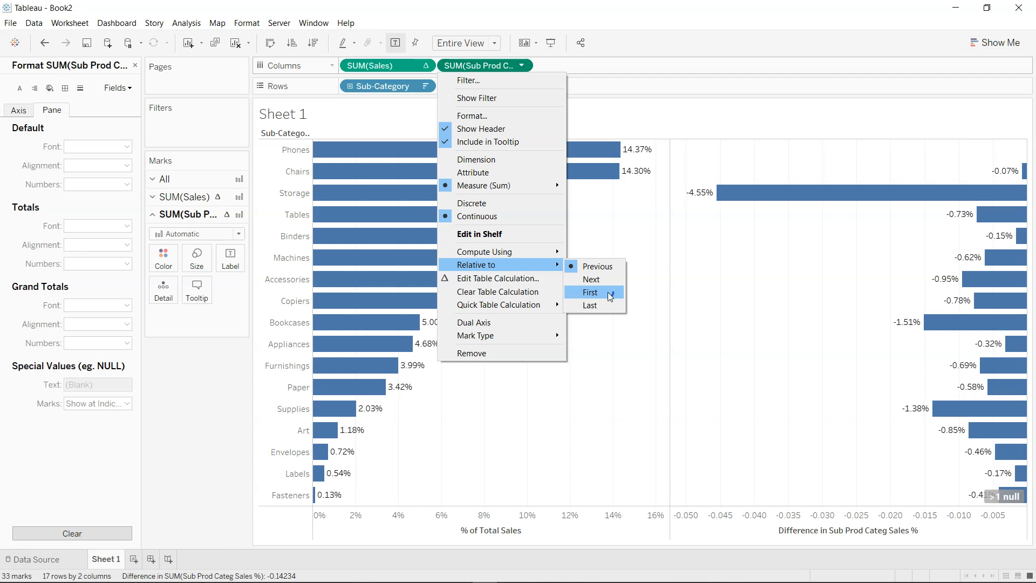
Compute the difference relative to First, Phones 0.00% down to Fasteners -14.23%
click(589, 292)
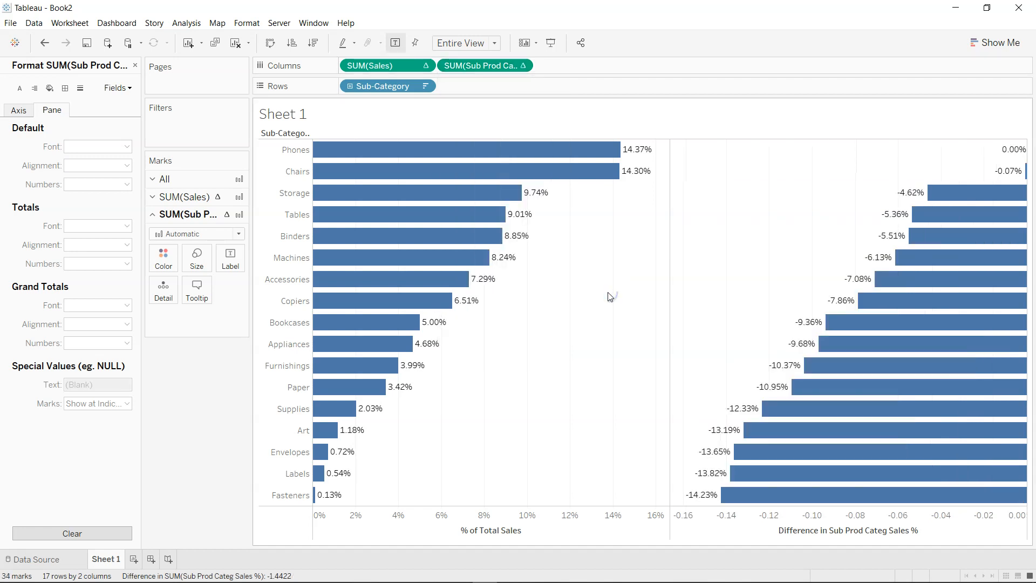
mouse_move(877, 477)
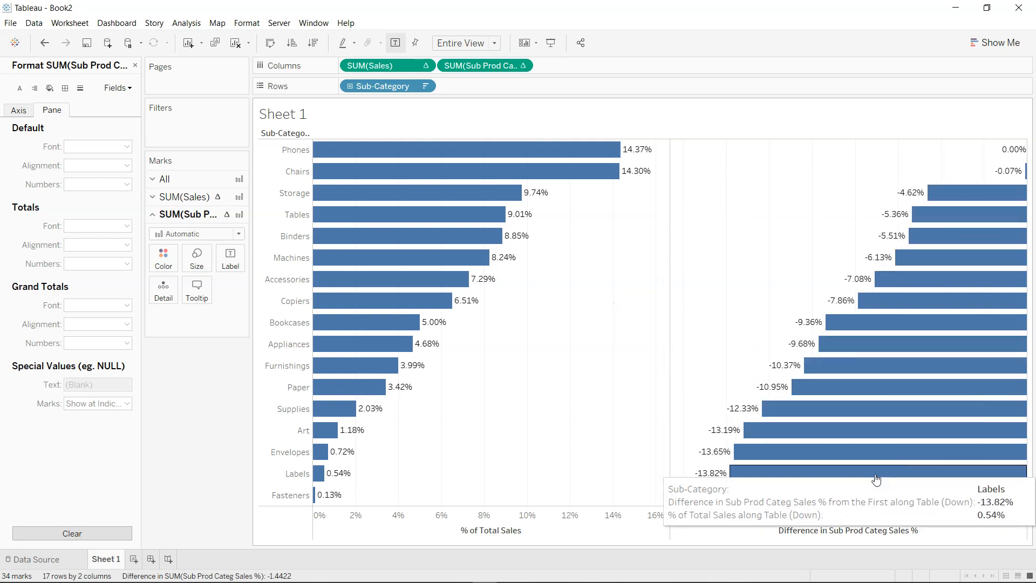
mouse_move(736, 475)
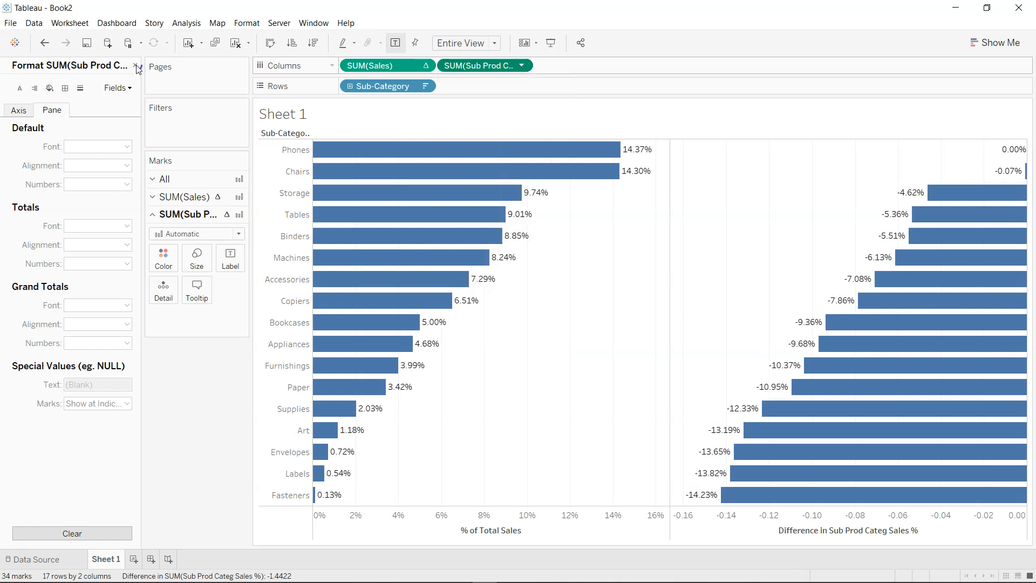
Close the Format pane so the Data pane fields list returns
click(136, 65)
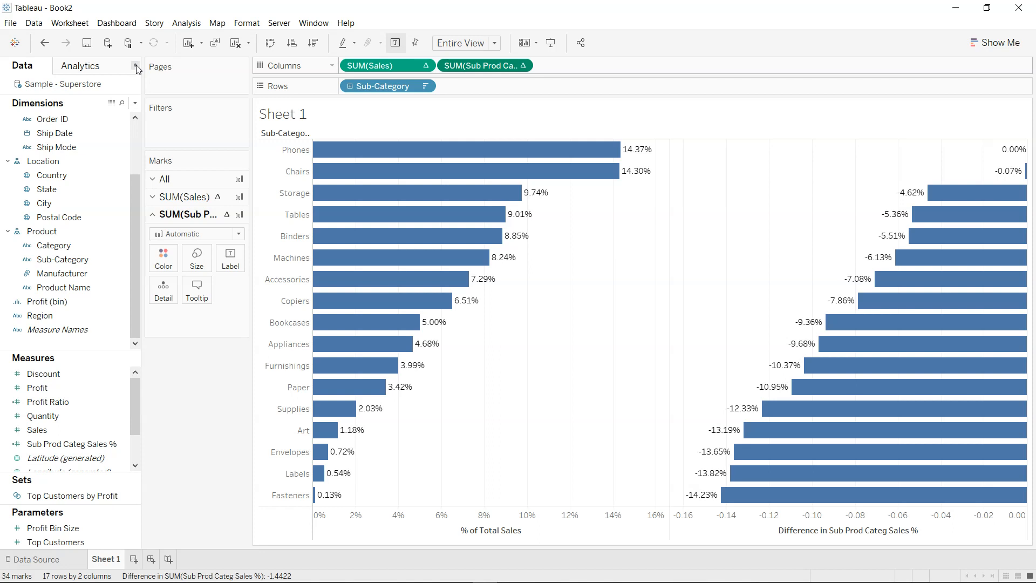
mouse_move(221, 383)
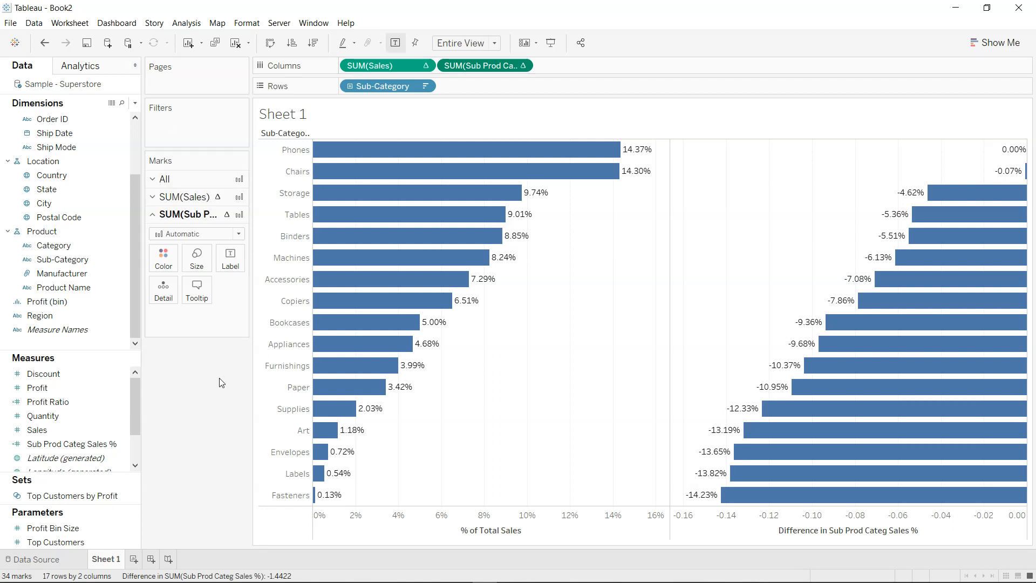
mouse_move(205, 428)
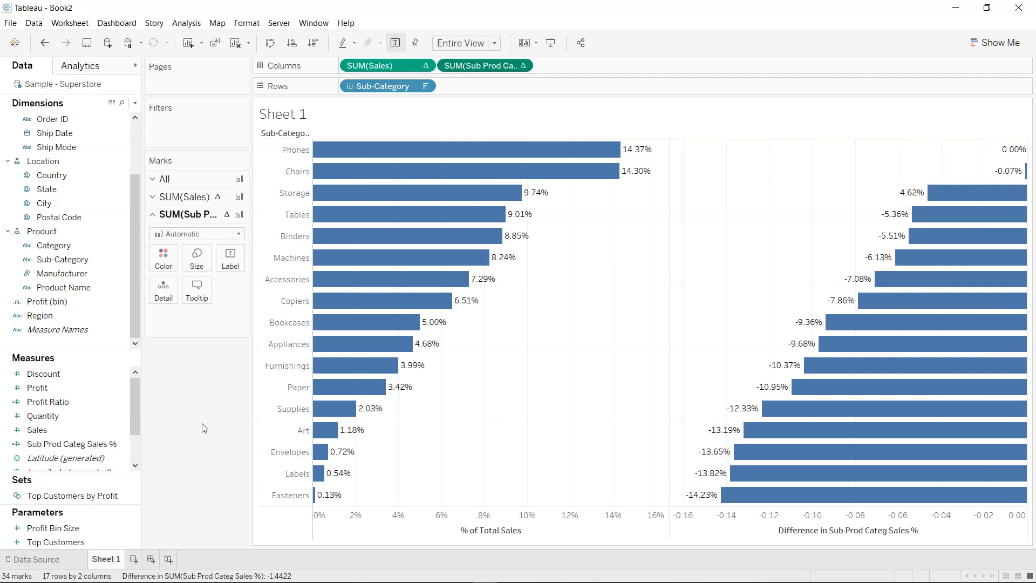